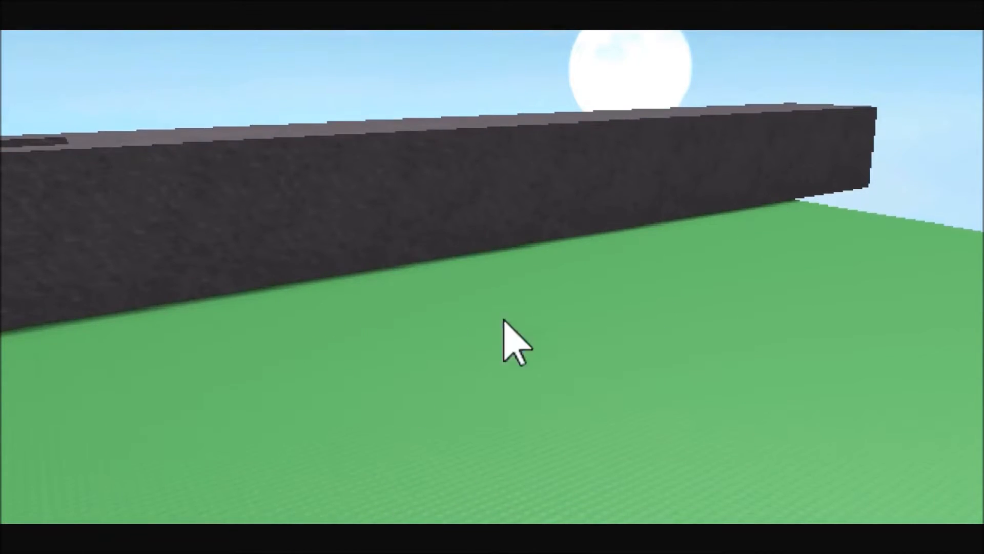
{"action": "mouse_move", "coordinate": [358, 405]}
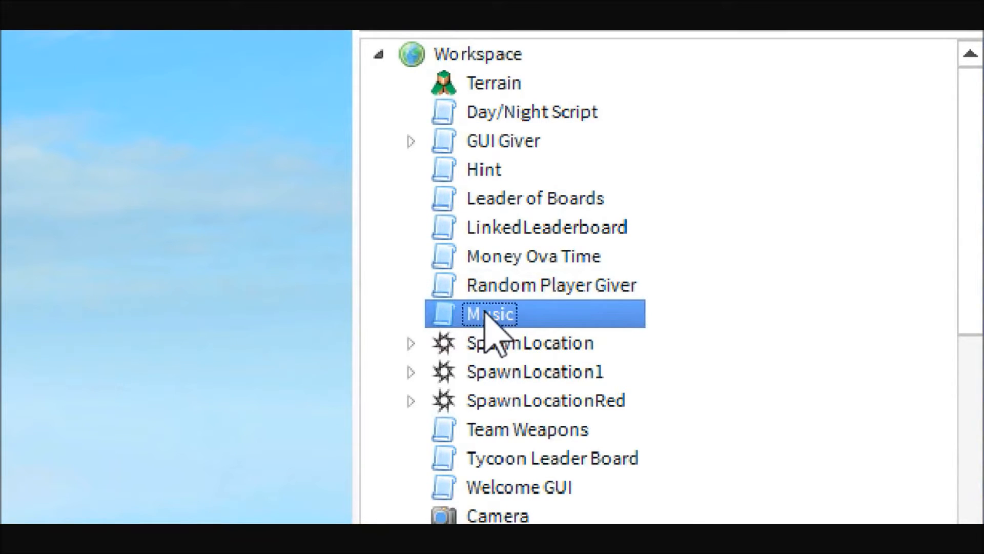
Open the Music script and try a game.Workspace Parent assignment on its first line.
{"action": "double_click", "coordinate": [489, 314]}
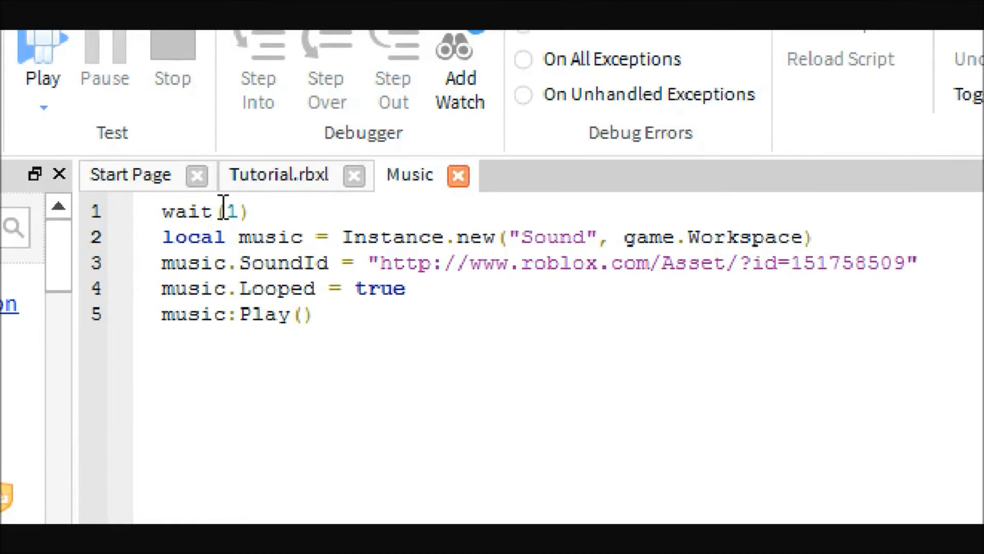
{"action": "left_click", "coordinate": [809, 237]}
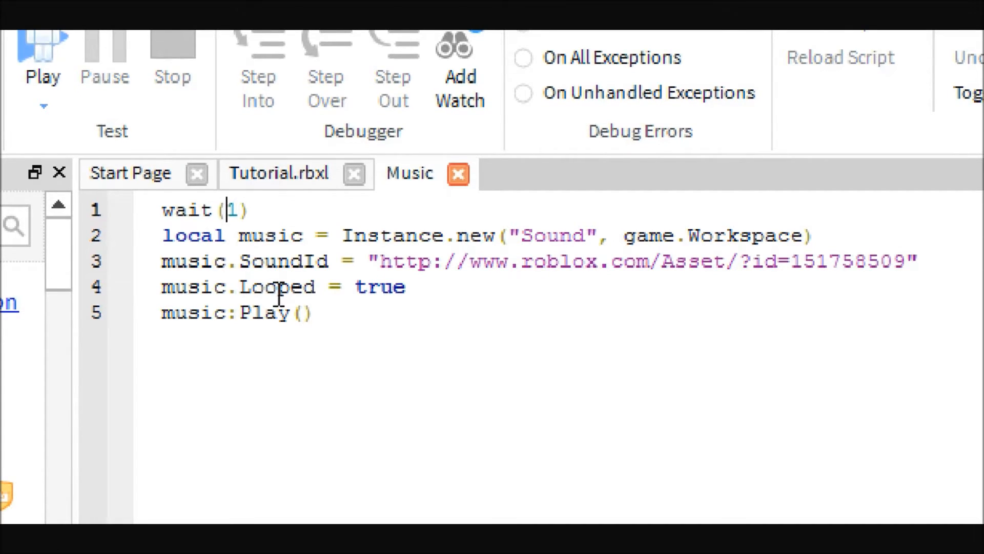
{"action": "type", "text": "."}
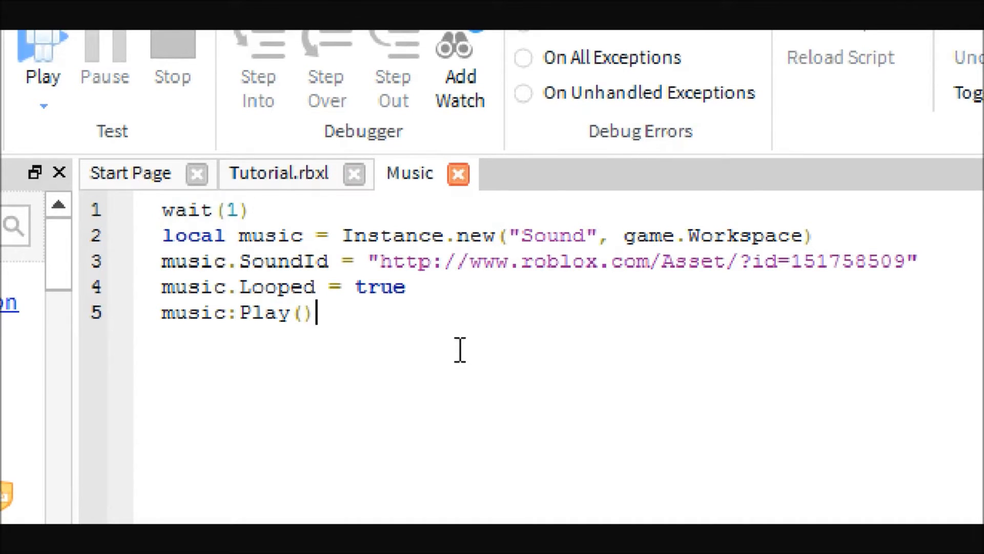
{"action": "mouse_move", "coordinate": [681, 358]}
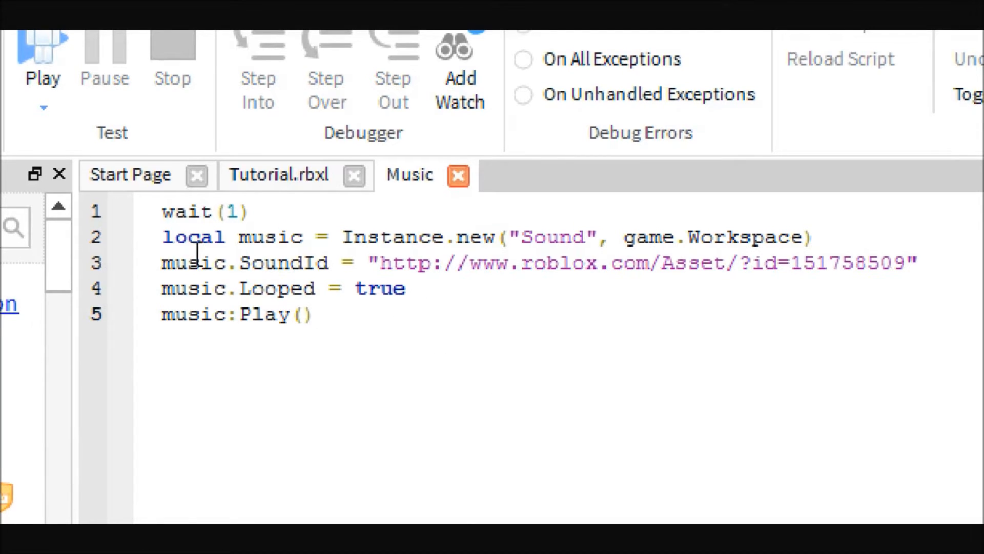
{"action": "mouse_move", "coordinate": [559, 237]}
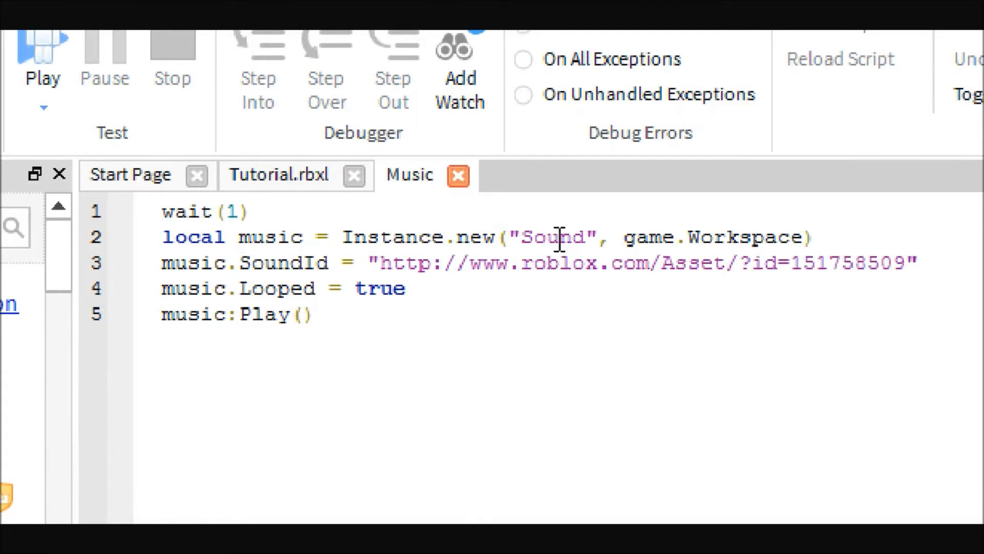
{"action": "mouse_move", "coordinate": [738, 221]}
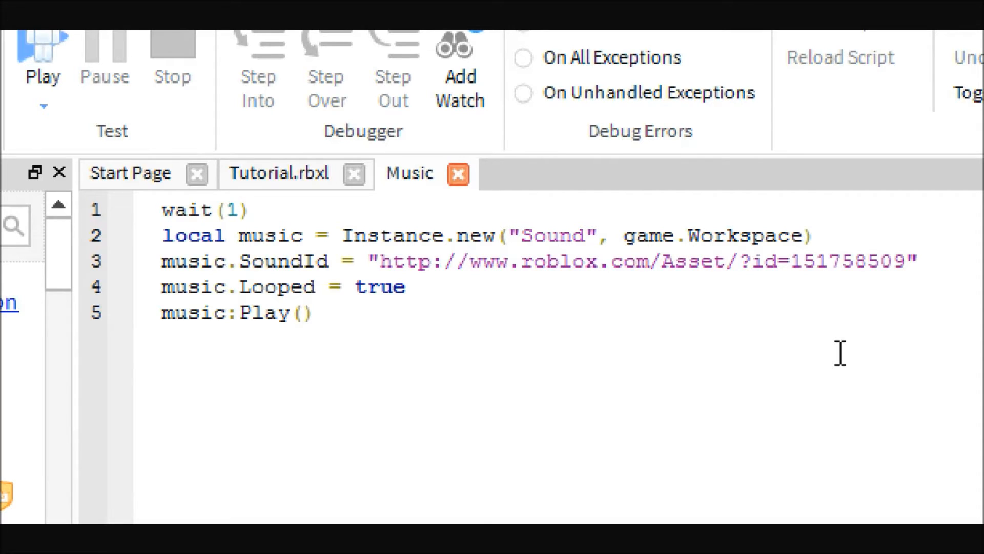
{"action": "double_click", "coordinate": [681, 237]}
{"action": "type", "text": "music.Parent ="}
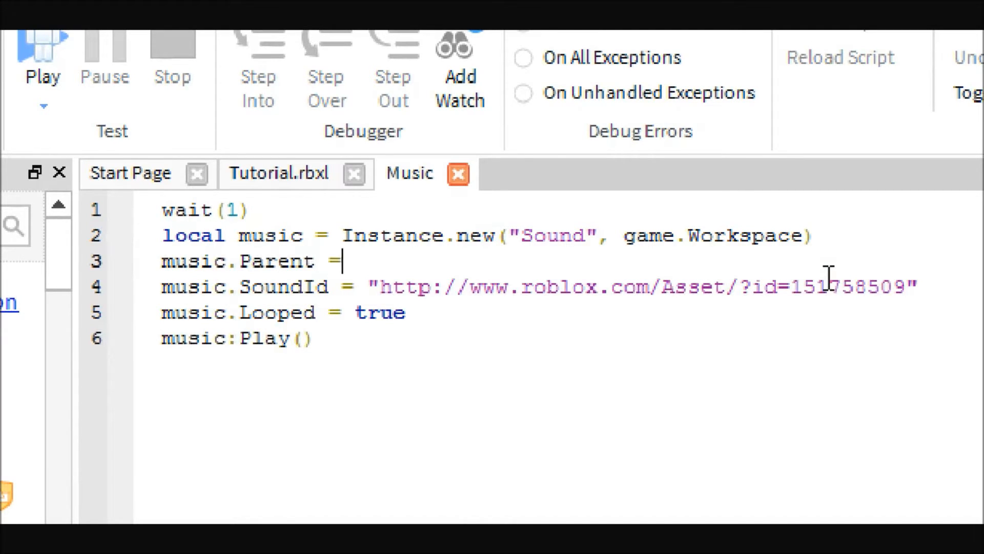
{"action": "type", "text": "game.Wor"}
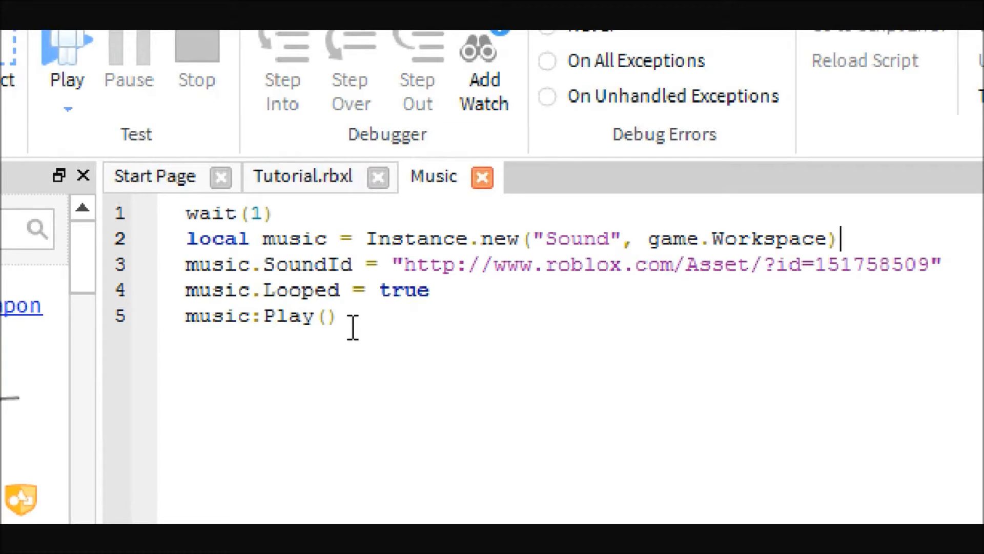
{"action": "mouse_move", "coordinate": [367, 343]}
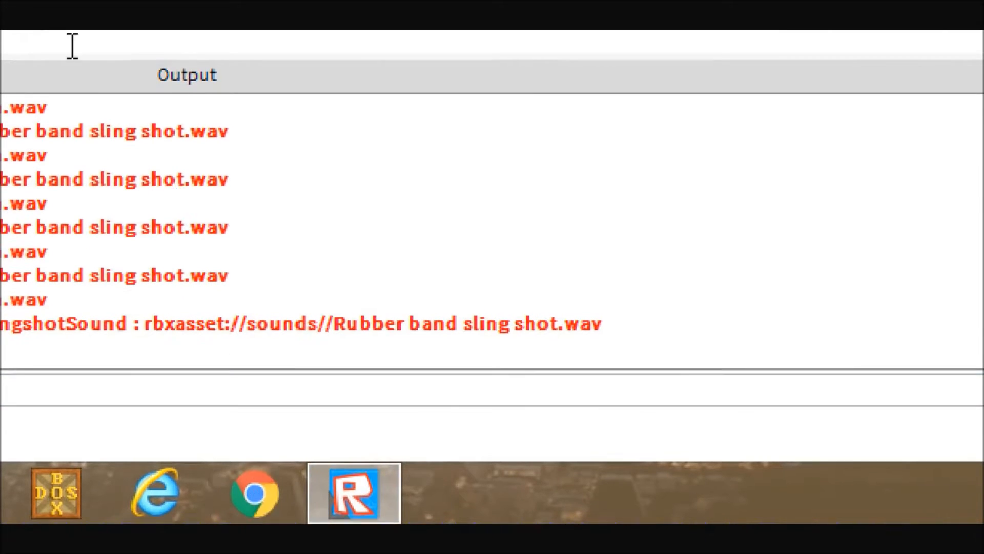
Search the Roblox audio library for 'onestop' and open the onestop.mid item.
{"action": "left_click", "coordinate": [304, 68]}
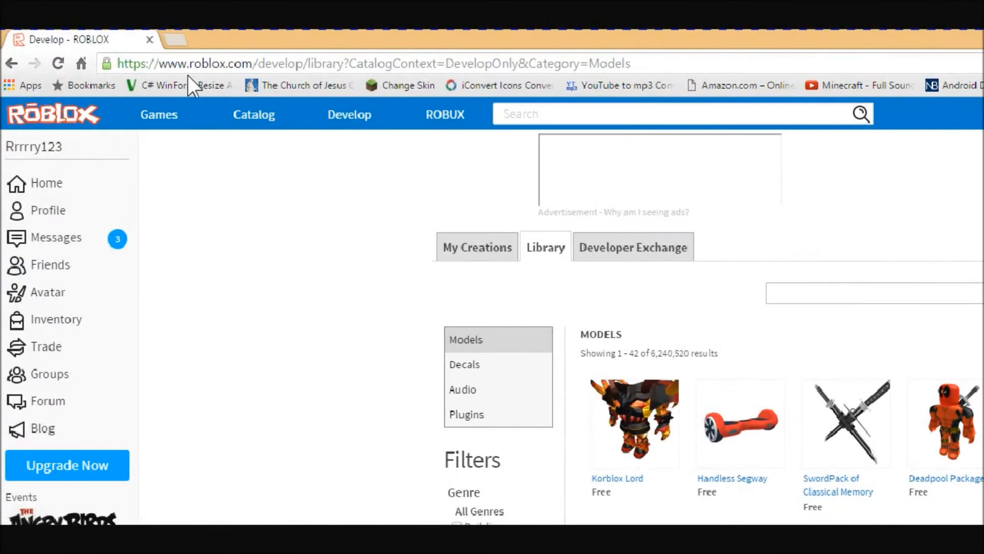
{"action": "mouse_move", "coordinate": [320, 138]}
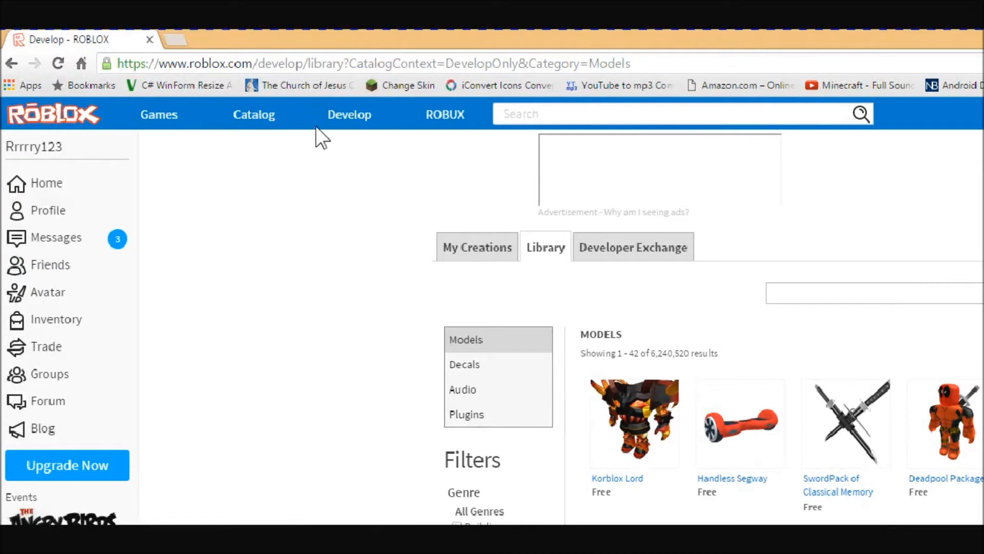
{"action": "mouse_move", "coordinate": [329, 139]}
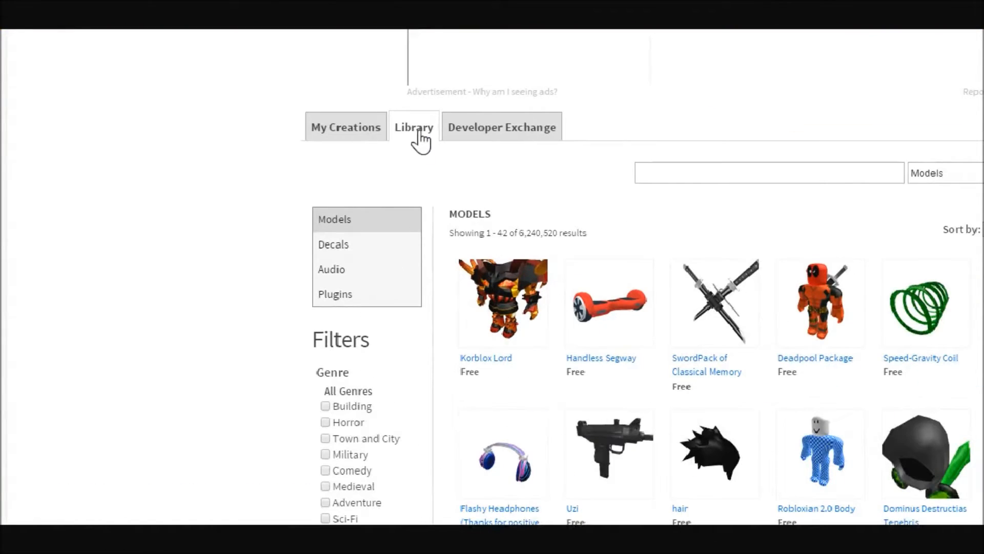
{"action": "mouse_move", "coordinate": [409, 370]}
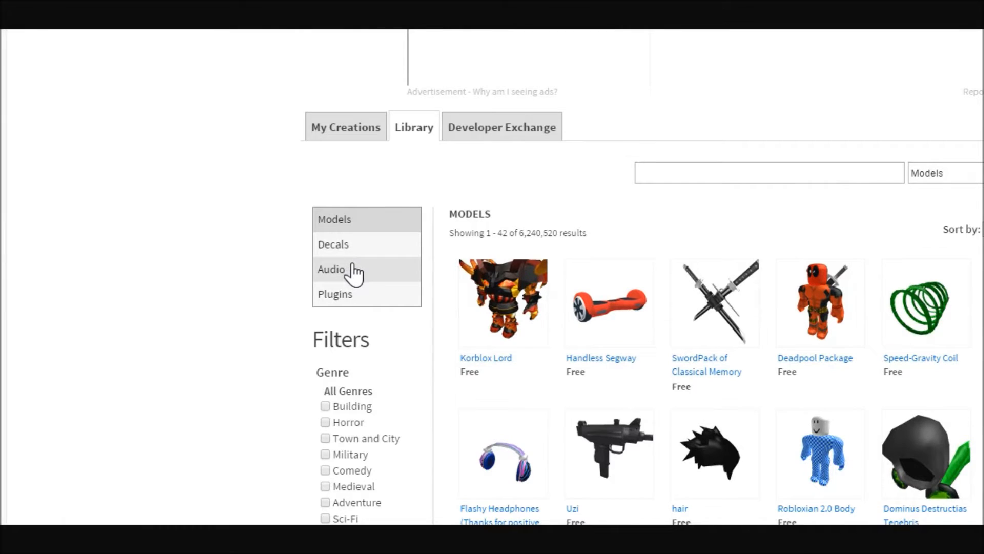
{"action": "left_click", "coordinate": [333, 268]}
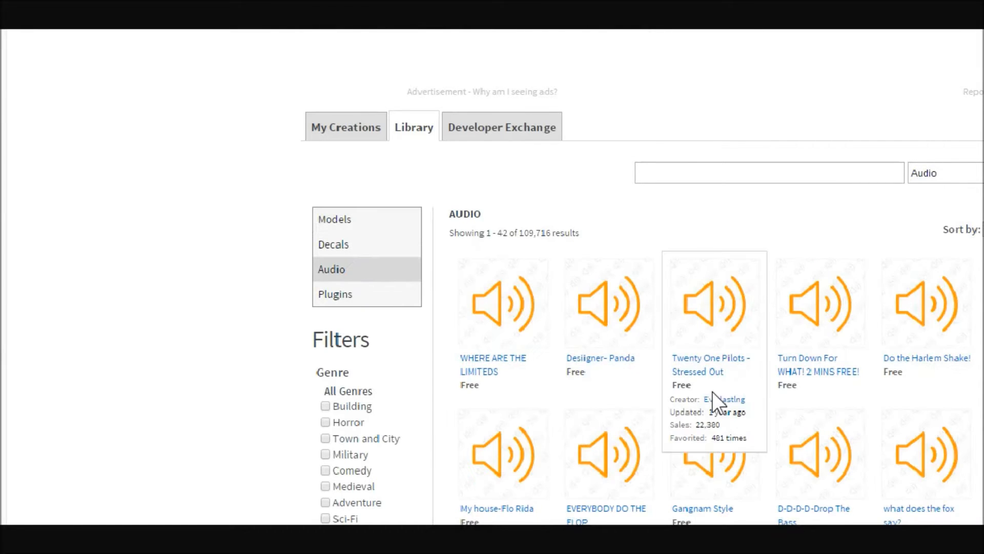
{"action": "scroll", "scroll_direction": "down", "scroll_amount": 3}
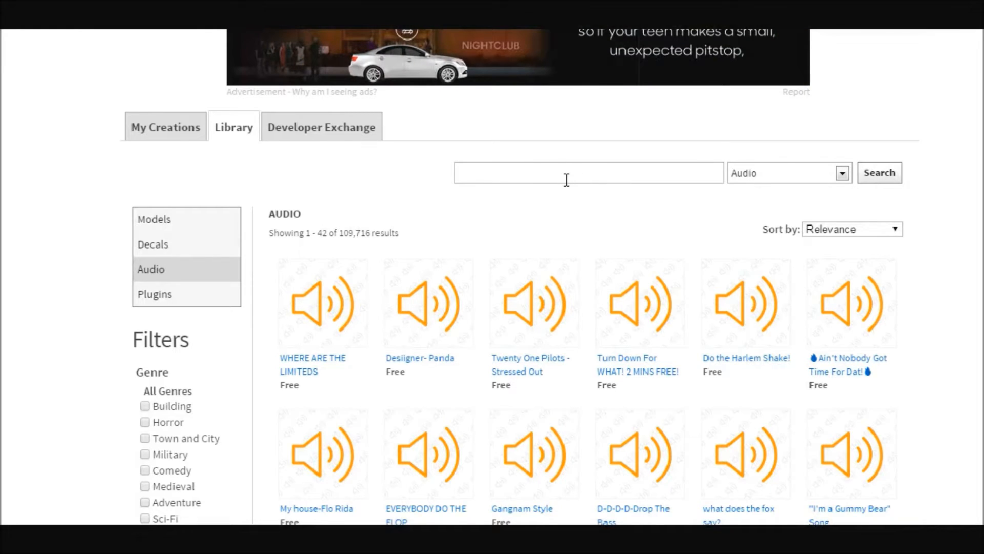
{"action": "type", "text": "onestop"}
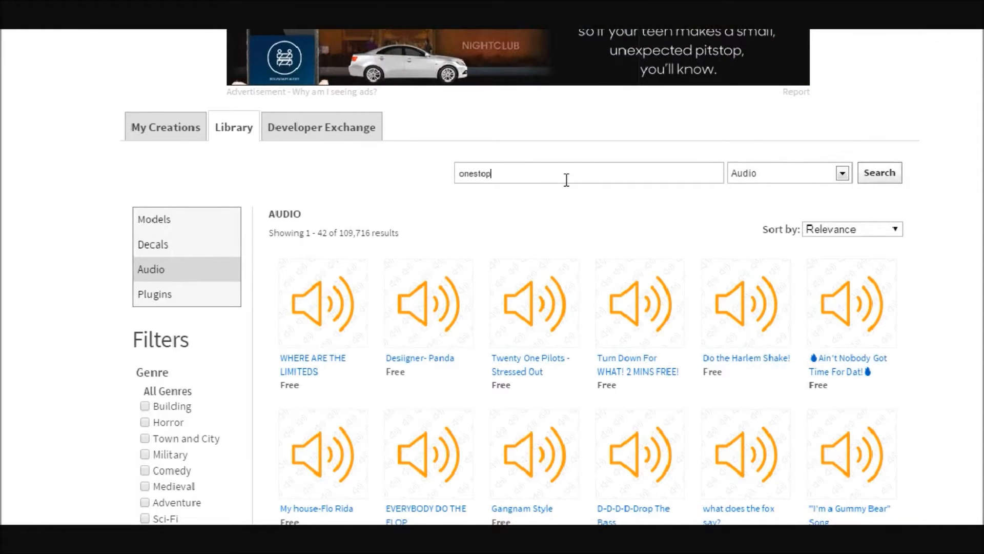
{"action": "left_click", "coordinate": [880, 172]}
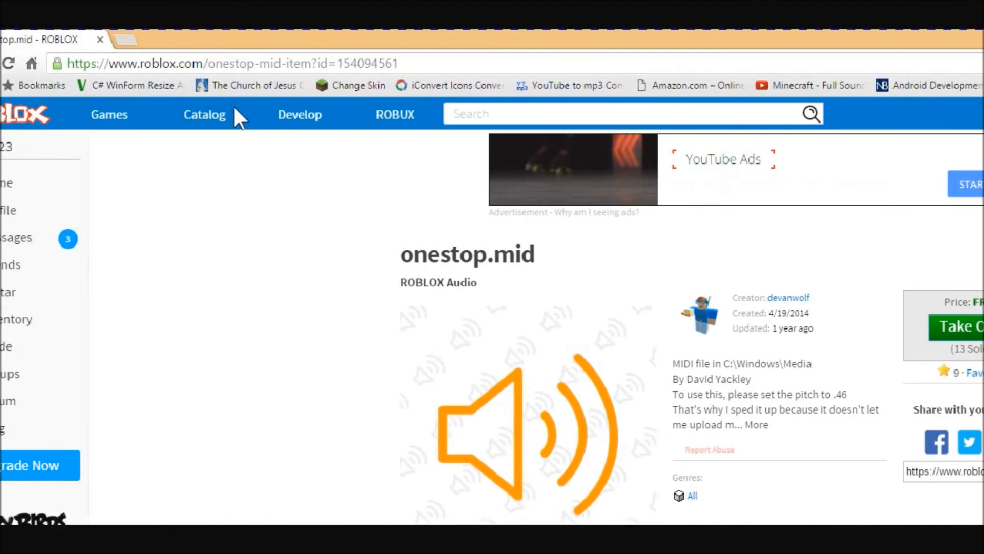
Select the onestop.mid asset id 154094561 from the page address.
{"action": "double_click", "coordinate": [367, 62]}
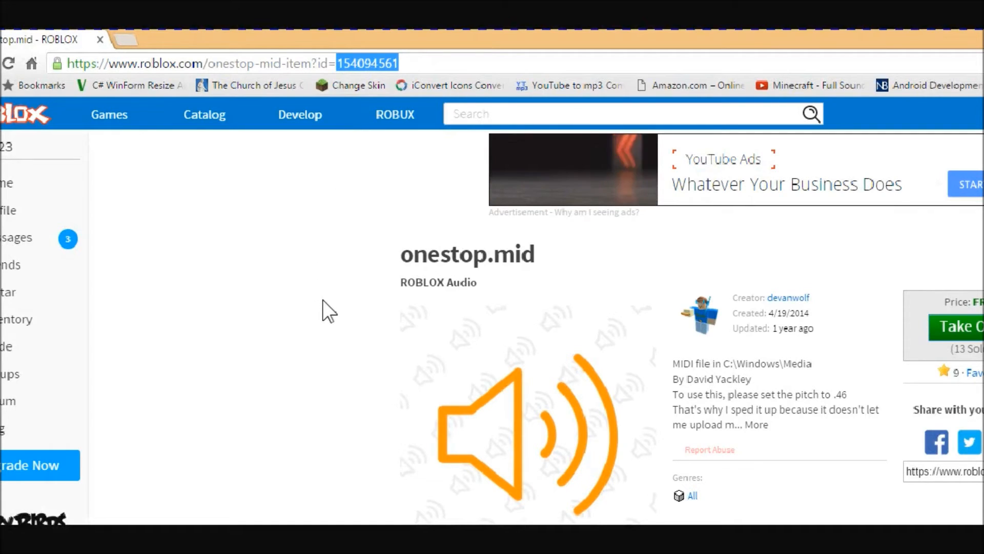
{"action": "scroll", "scroll_direction": "down", "scroll_amount": 3}
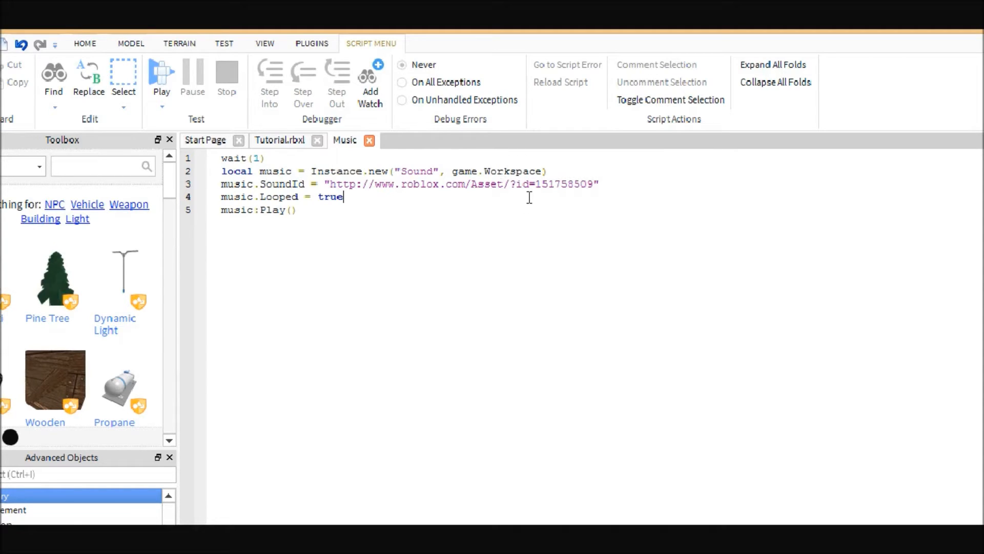
Replace the SoundId's old id with 154094561 and close the Music script.
{"action": "double_click", "coordinate": [564, 183]}
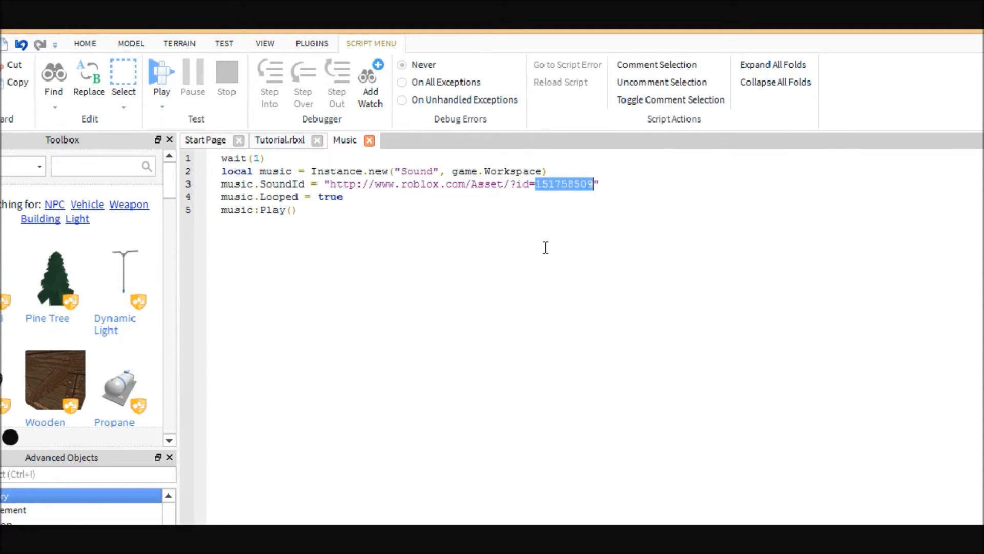
{"action": "type", "text": "154094561"}
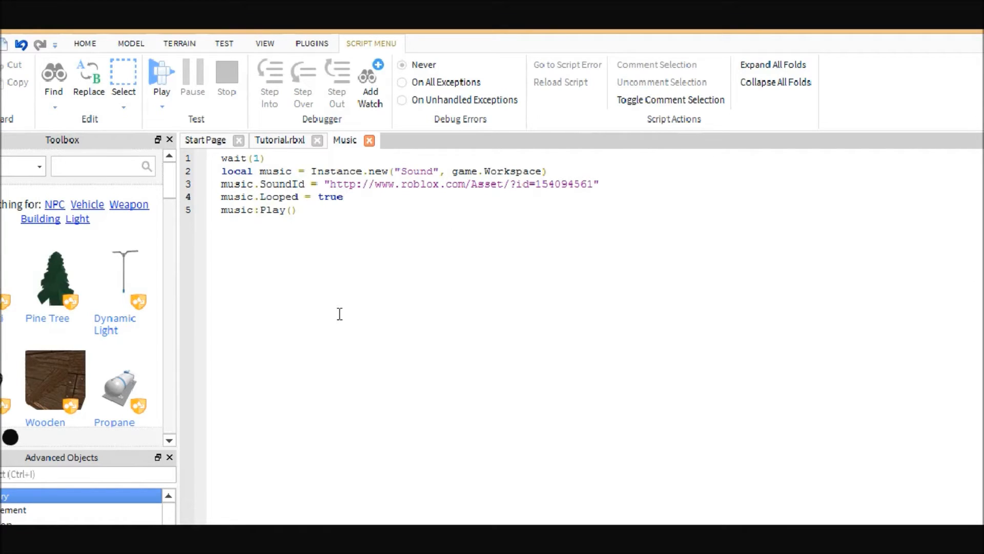
{"action": "mouse_move", "coordinate": [446, 318]}
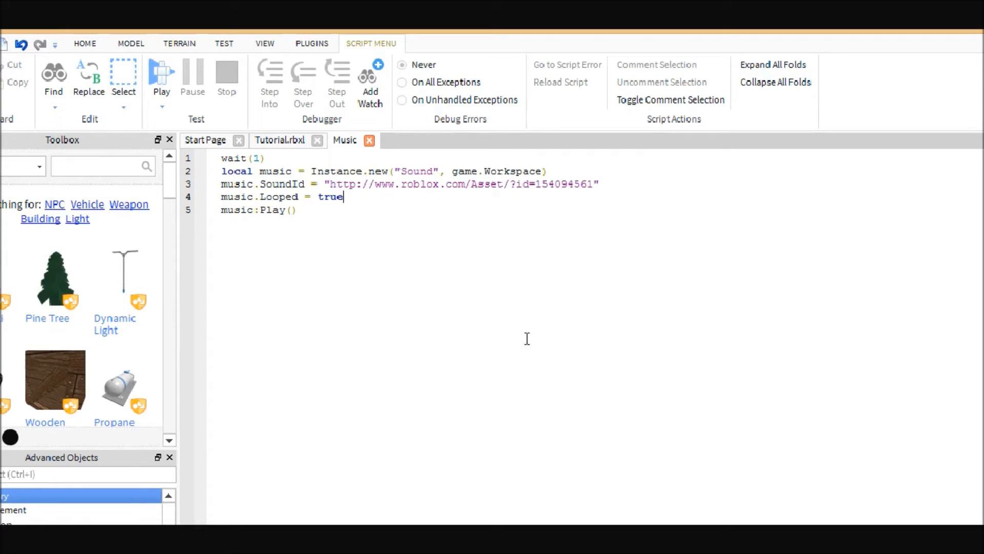
{"action": "mouse_move", "coordinate": [458, 342]}
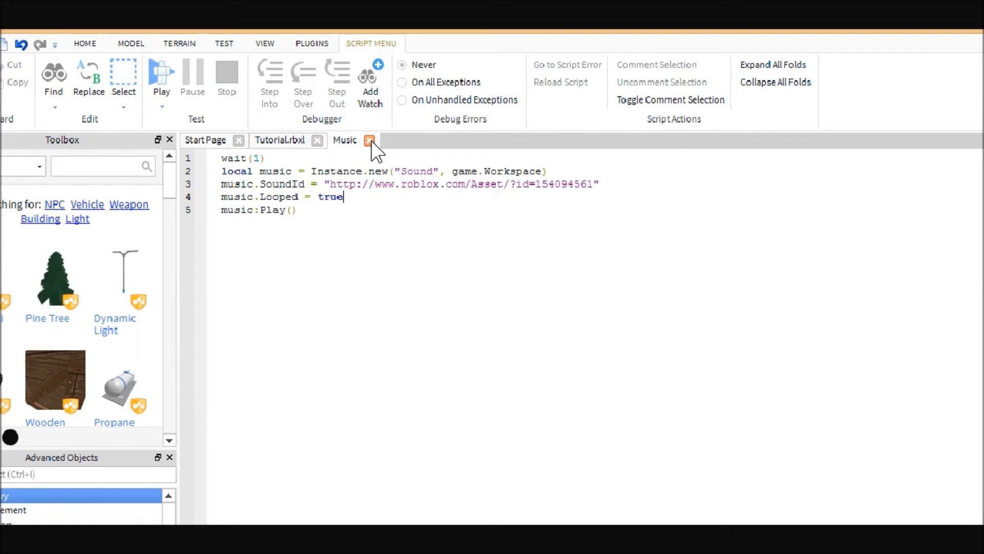
{"action": "left_click", "coordinate": [161, 73]}
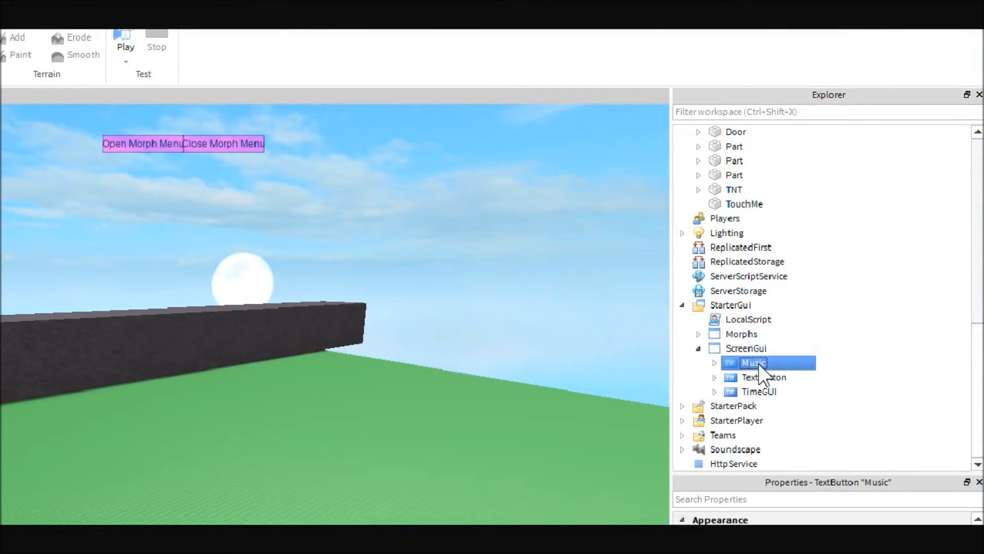
Bring up the context actions for the Music TextButton under ScreenGui.
{"action": "right_click", "coordinate": [754, 362]}
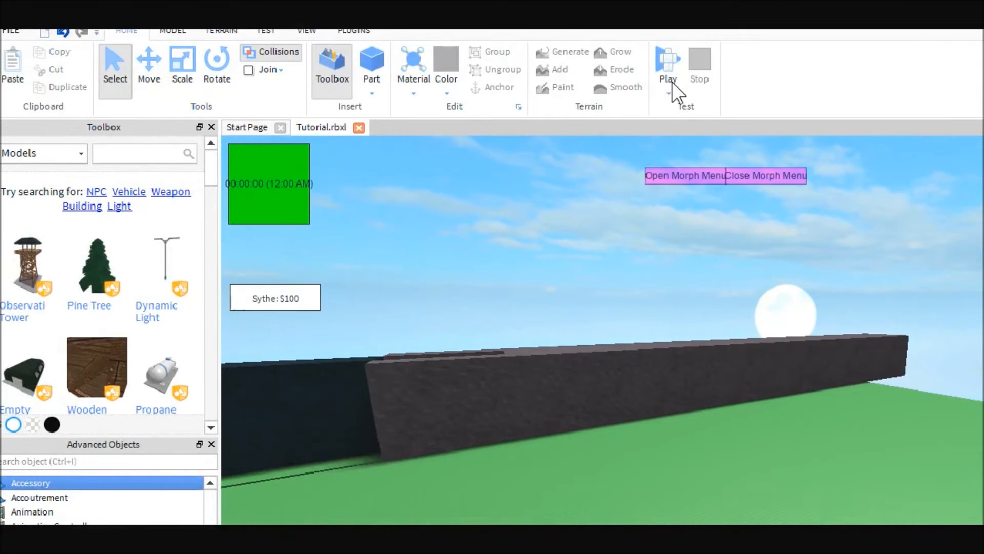
{"action": "mouse_move", "coordinate": [667, 65]}
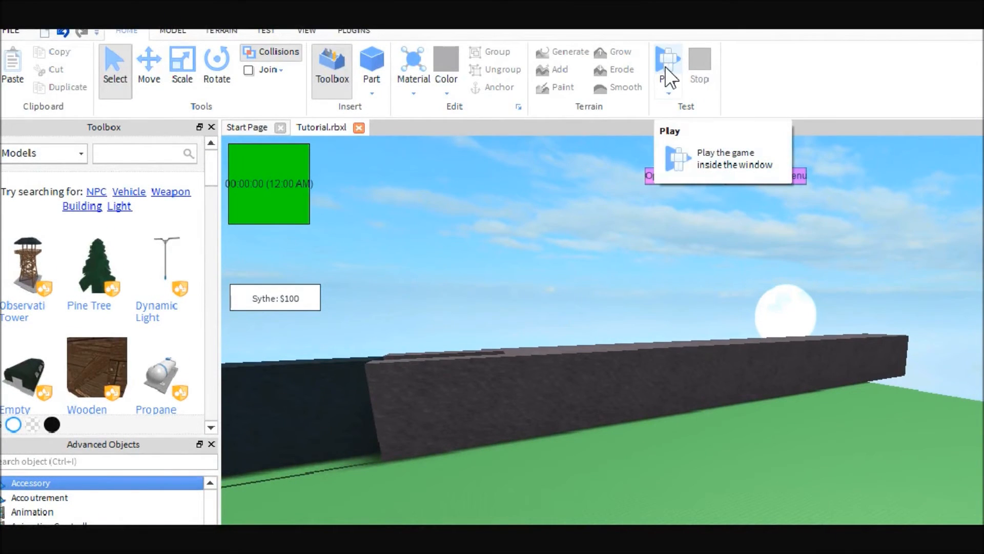
Start a play test so the avatar spawns into the place.
{"action": "left_click", "coordinate": [667, 62]}
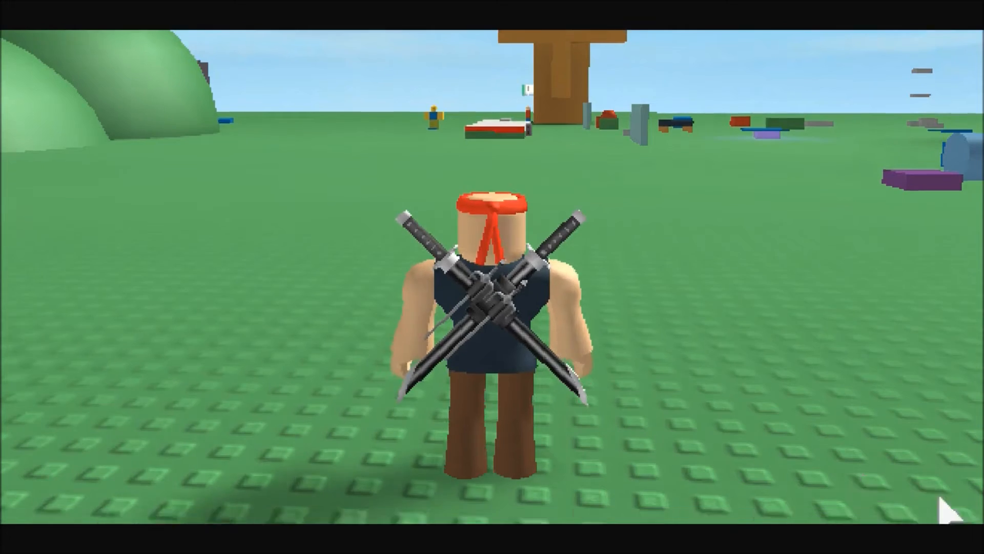
{"action": "left_click", "coordinate": [835, 491]}
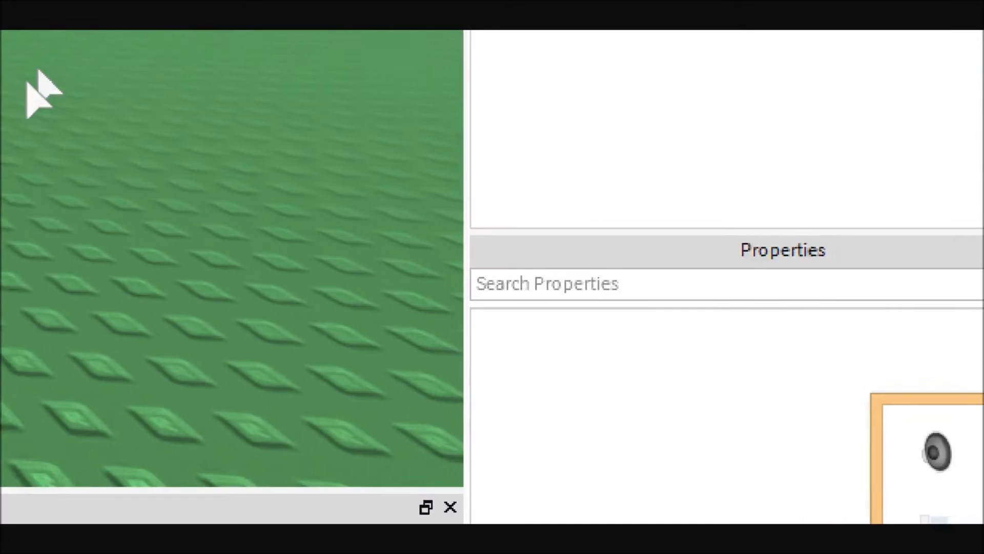
{"action": "left_click", "coordinate": [851, 495]}
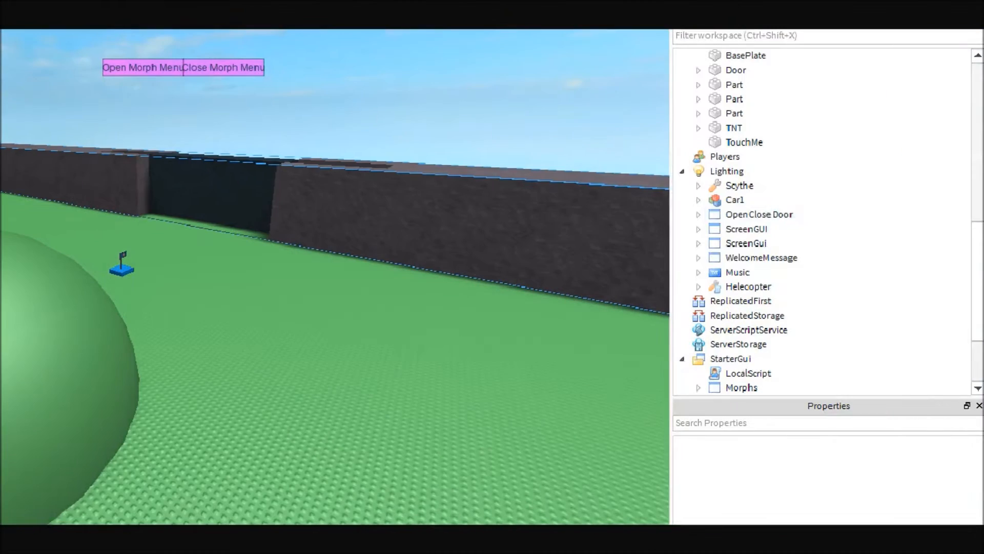
{"action": "left_click", "coordinate": [741, 286]}
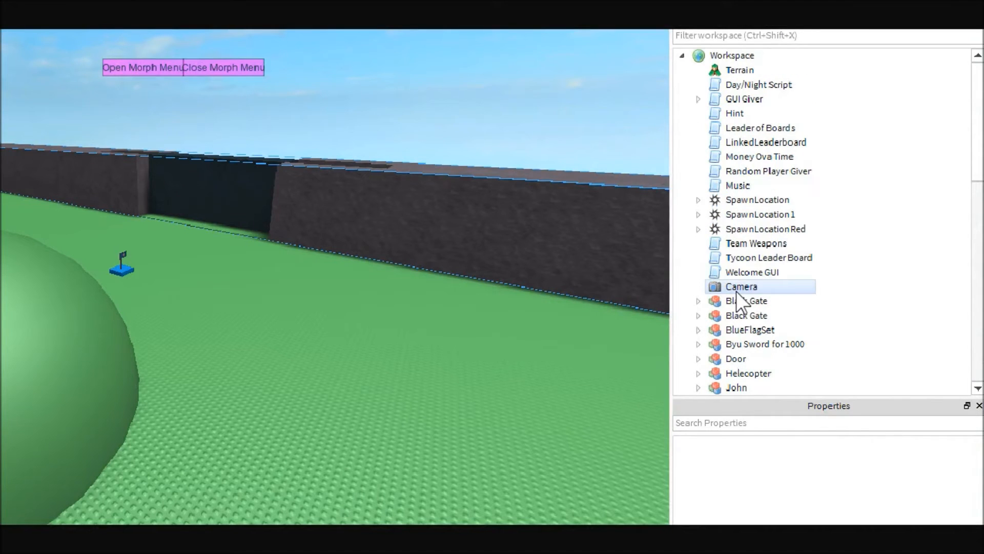
{"action": "left_click", "coordinate": [737, 186]}
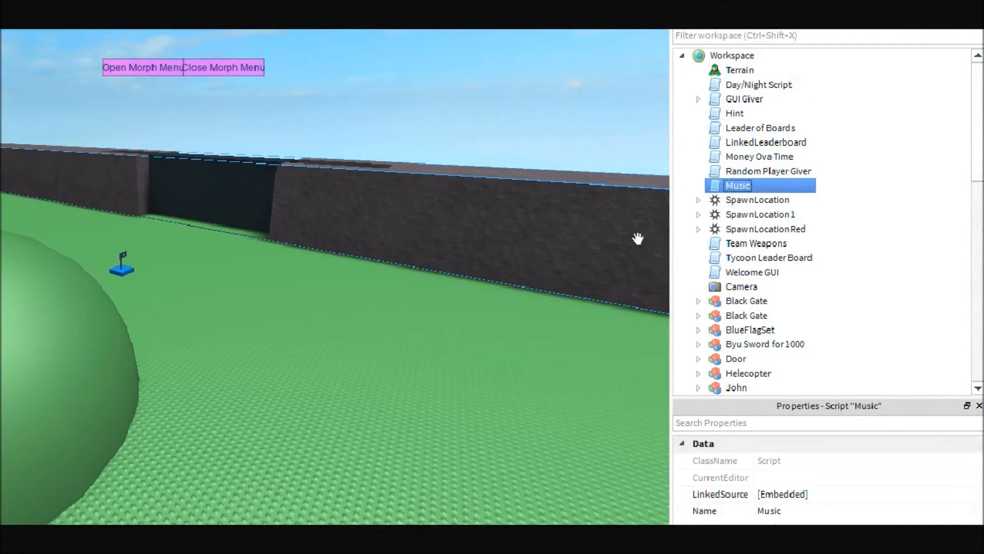
{"action": "left_click", "coordinate": [762, 444]}
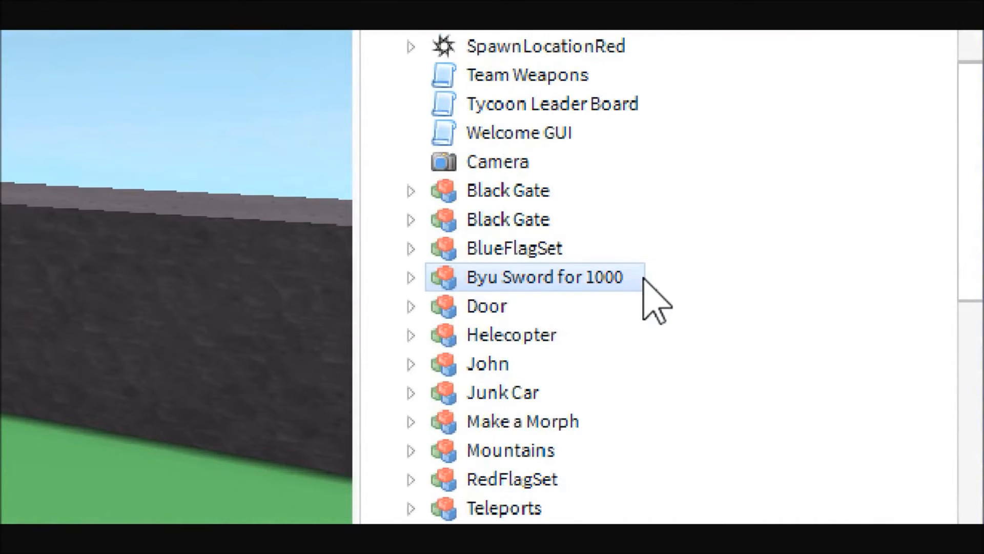
{"action": "scroll", "scroll_direction": "down", "scroll_amount": 3}
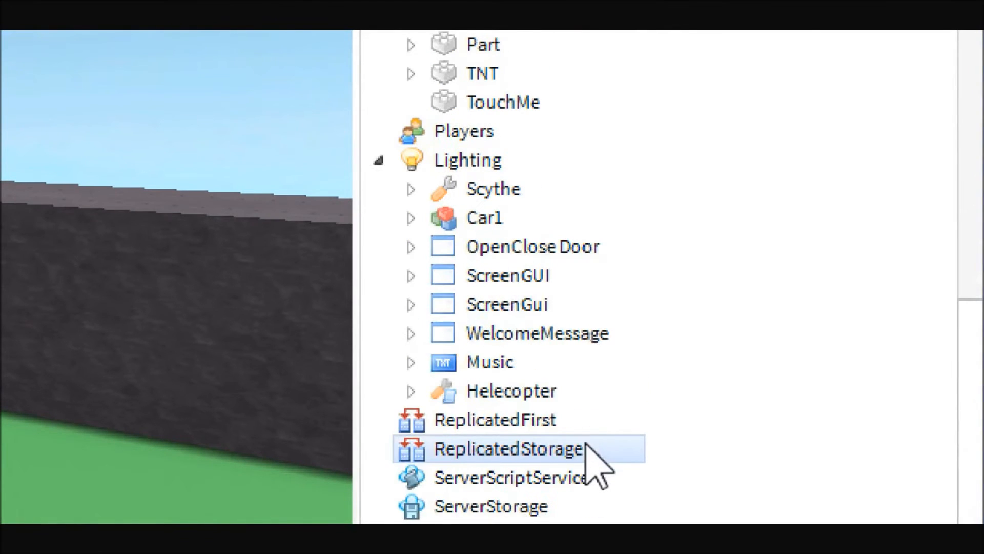
{"action": "right_click", "coordinate": [490, 362]}
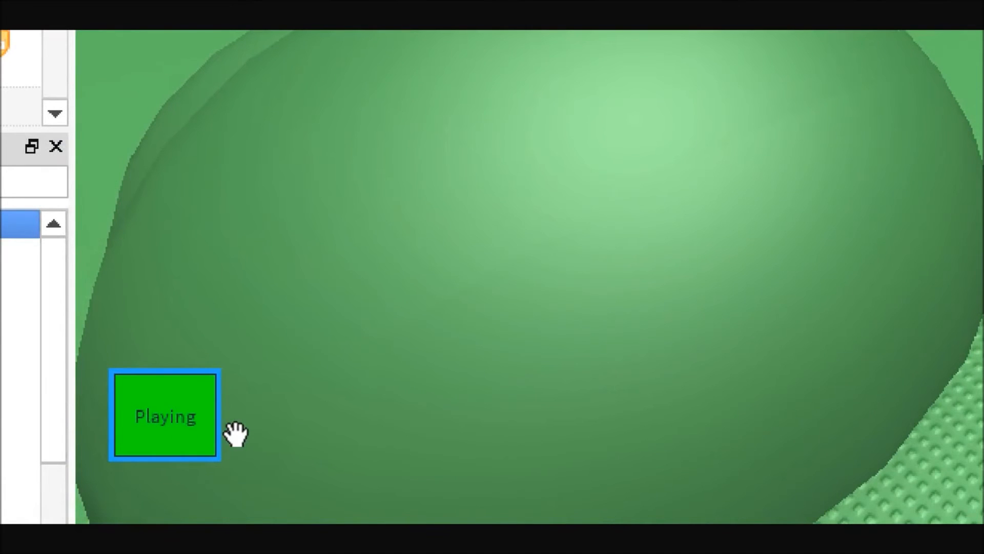
{"action": "mouse_move", "coordinate": [113, 455]}
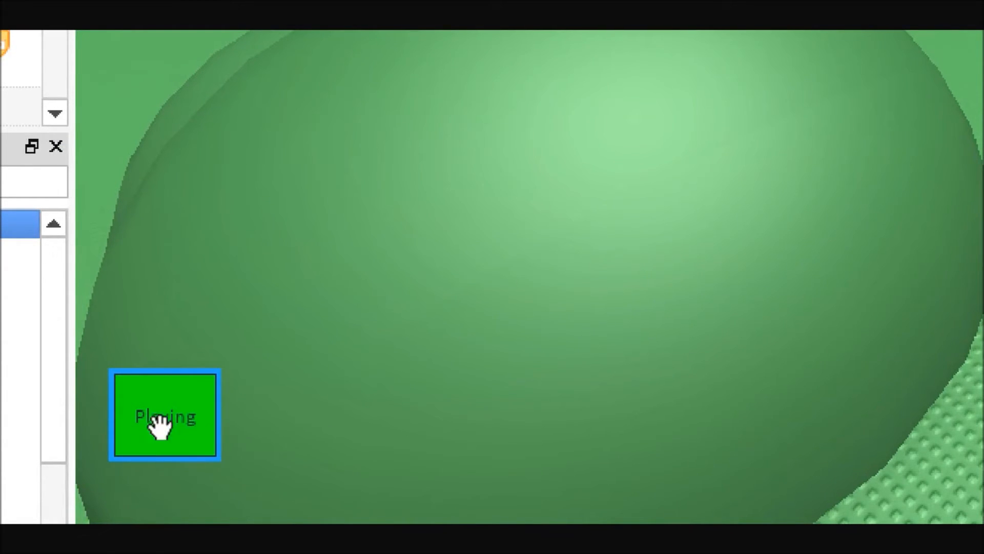
{"action": "mouse_move", "coordinate": [195, 462]}
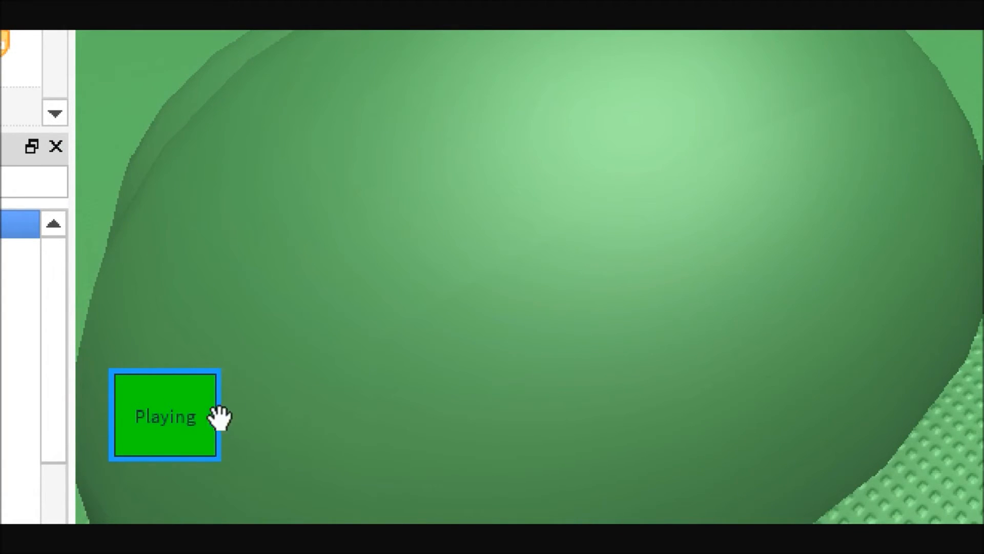
{"action": "mouse_move", "coordinate": [524, 443]}
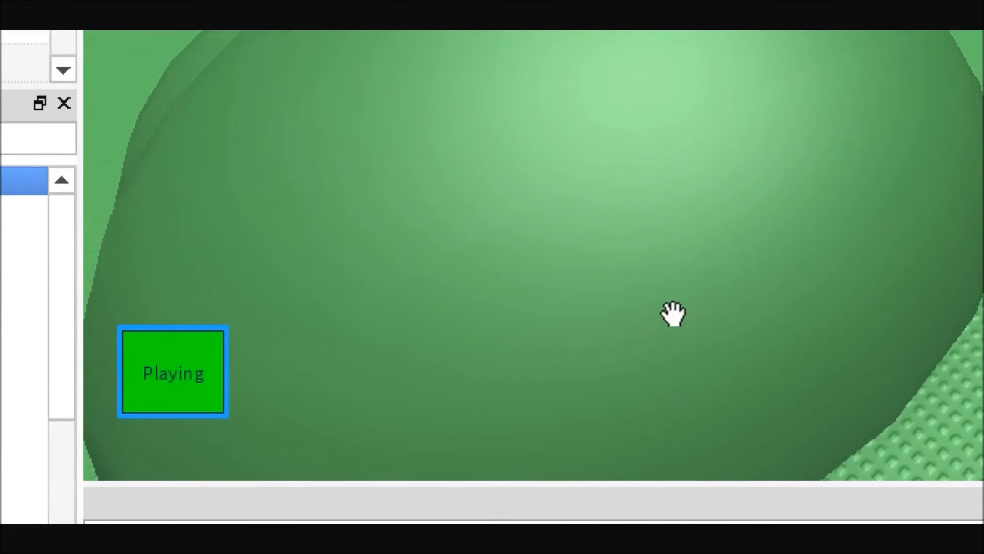
Select the Script inside the Music button under ScreenGui.
{"action": "left_click", "coordinate": [522, 97]}
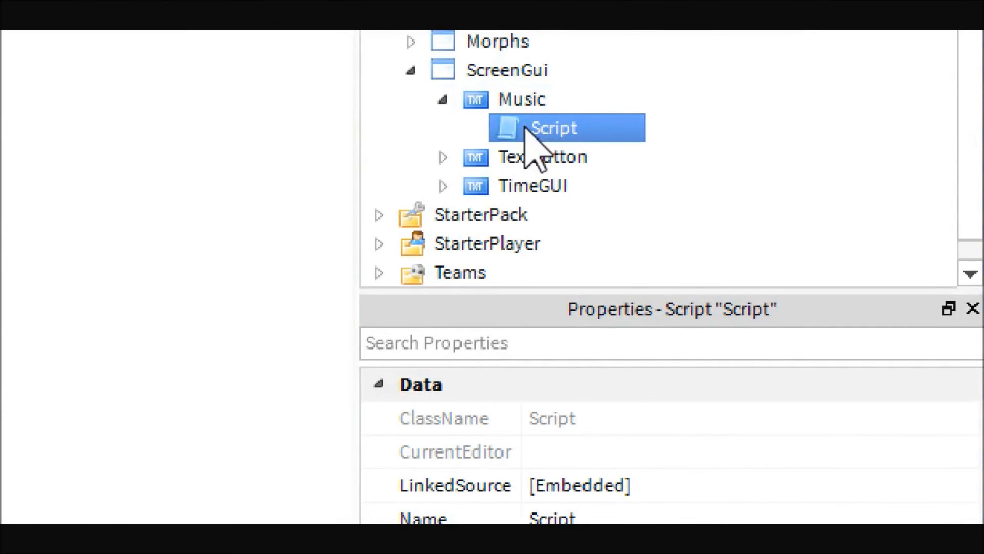
Open the button's Script and mark the lines that create and play the sound.
{"action": "double_click", "coordinate": [553, 128]}
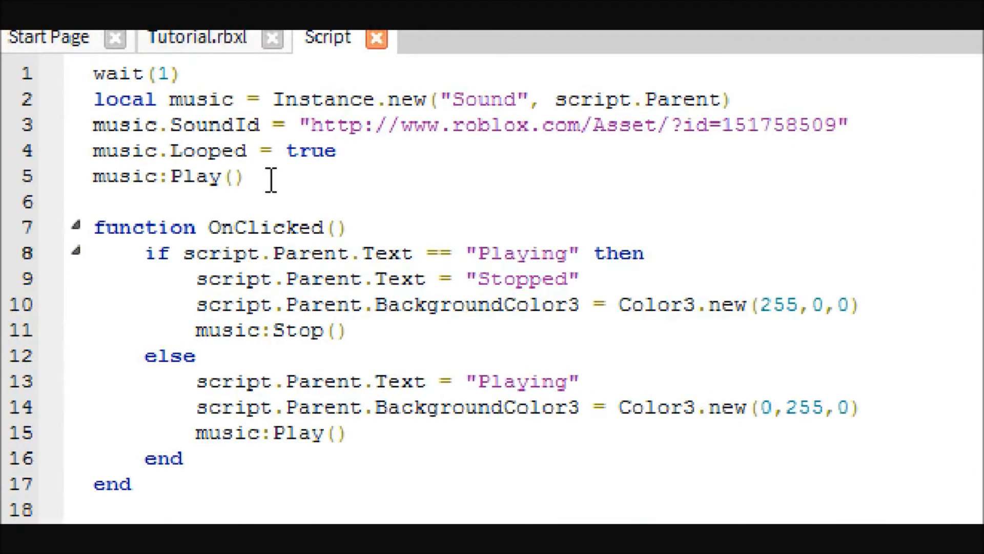
{"action": "left_click_drag", "start_coordinate": [302, 124], "coordinate": [477, 124]}
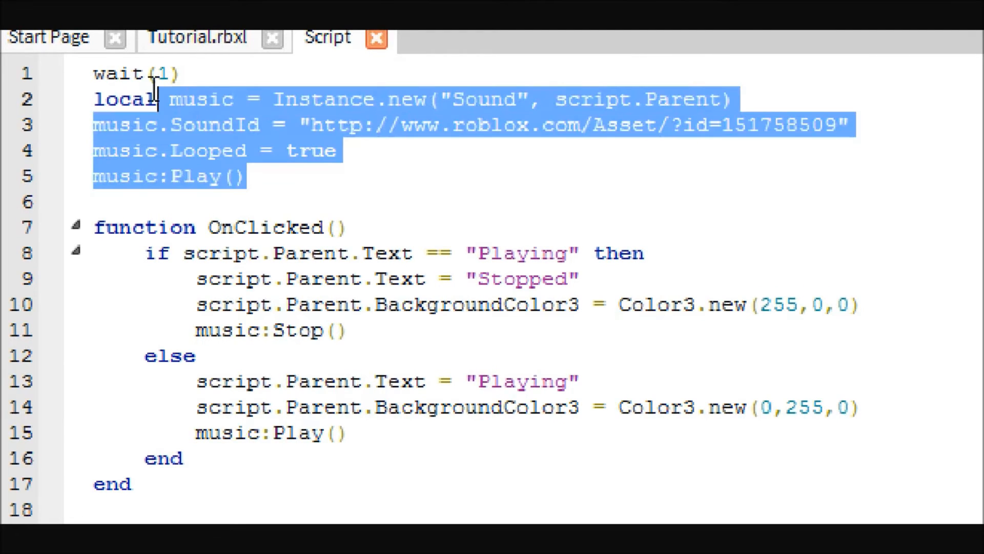
{"action": "left_click", "coordinate": [309, 182]}
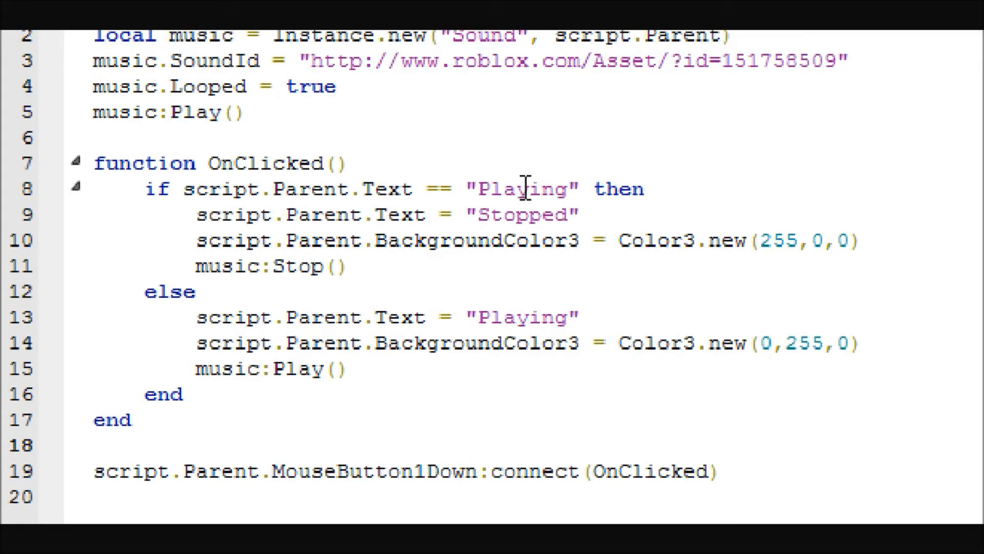
{"action": "mouse_move", "coordinate": [512, 201]}
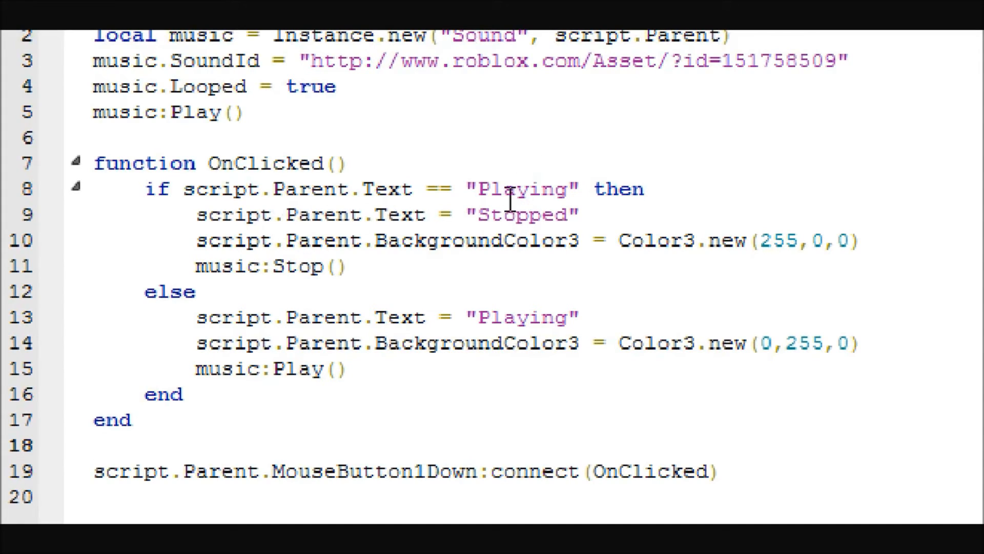
{"action": "mouse_move", "coordinate": [325, 219]}
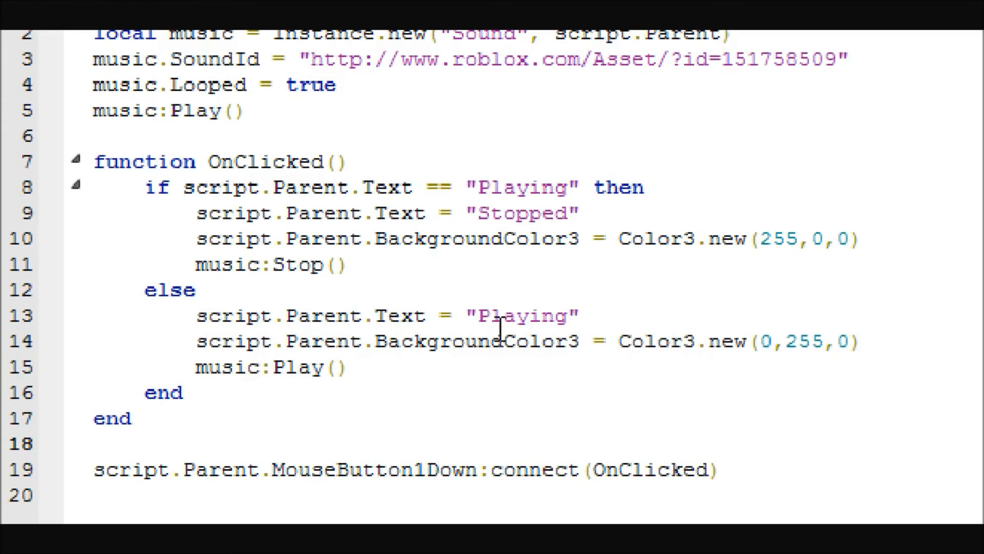
{"action": "mouse_move", "coordinate": [561, 356]}
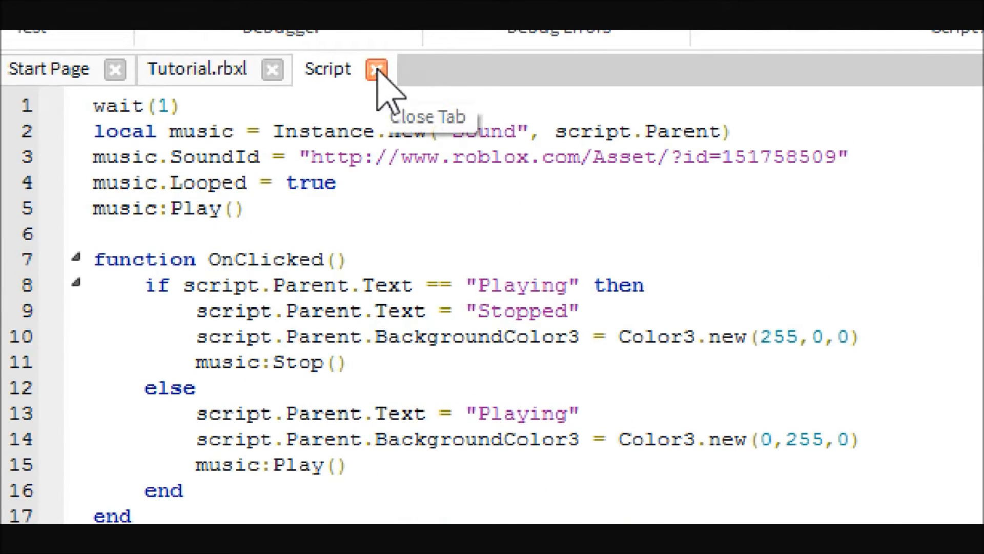
Close the Script and scroll the Insert Object list toward Sound.
{"action": "left_click_drag", "start_coordinate": [94, 131], "coordinate": [245, 208]}
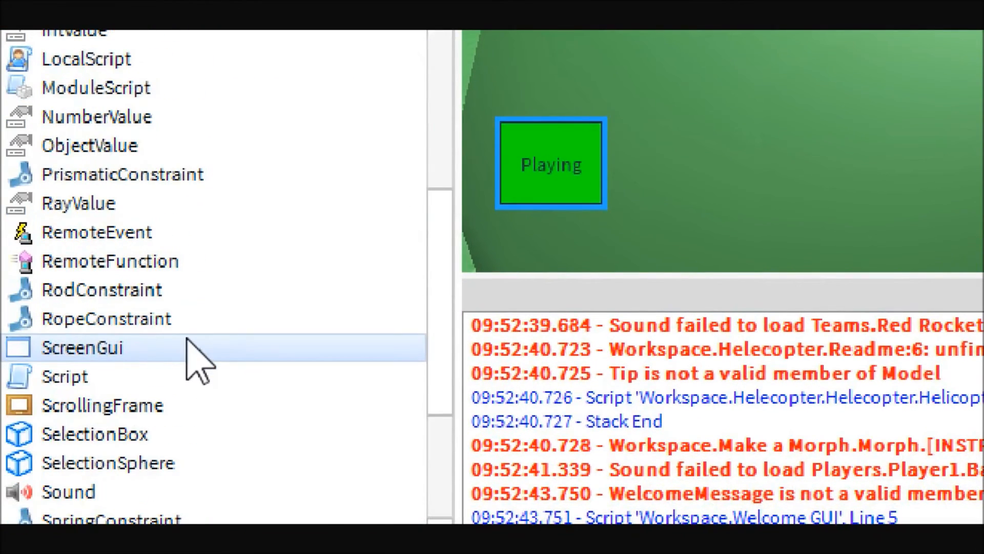
{"action": "scroll", "scroll_direction": "down", "scroll_amount": 3}
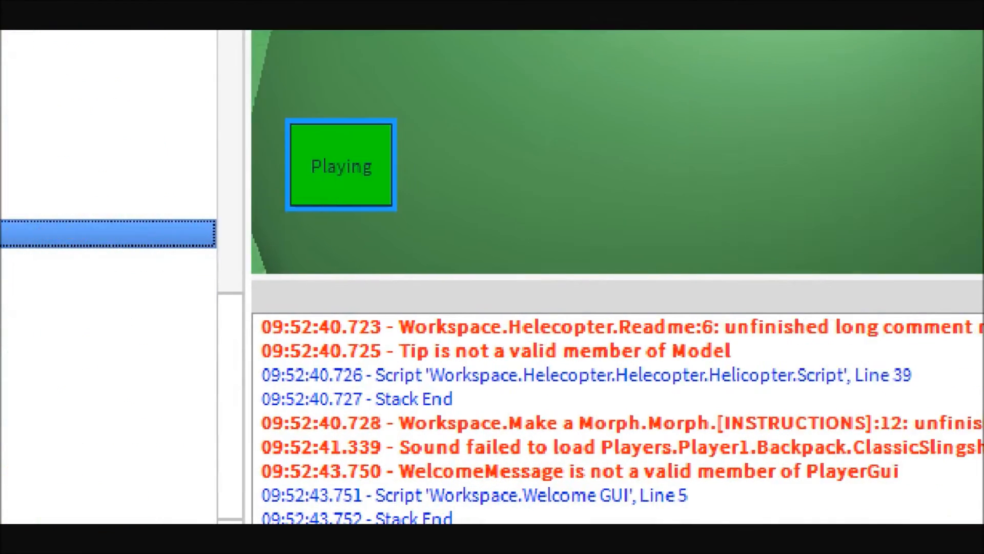
{"action": "left_click", "coordinate": [556, 163]}
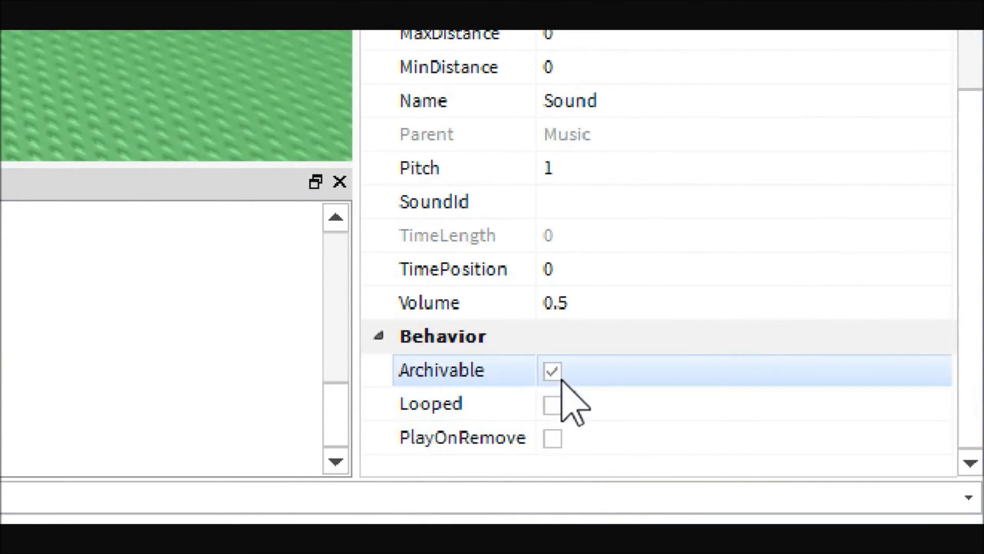
{"action": "left_click", "coordinate": [552, 403]}
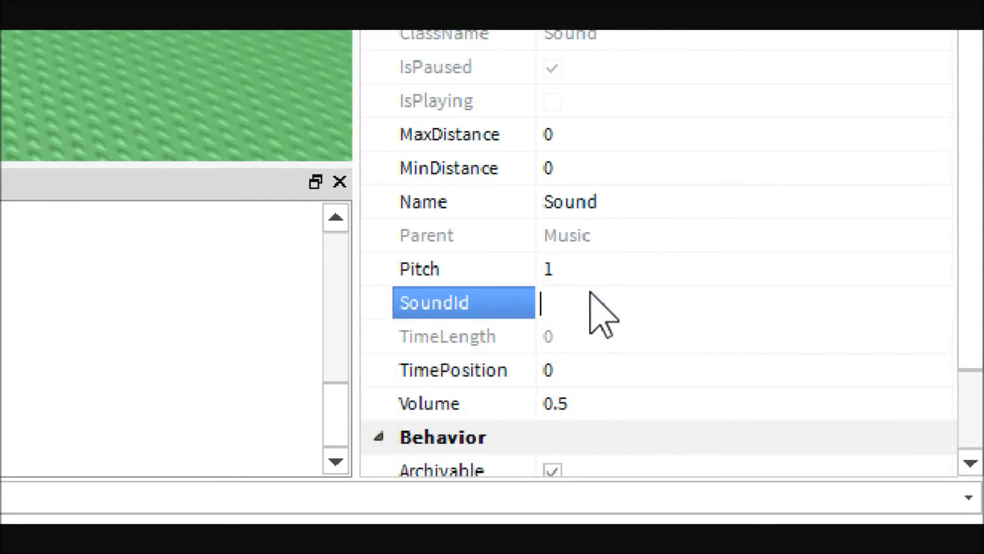
{"action": "type", "text": "http://www.roblox.com/Asset/?id=151758509"}
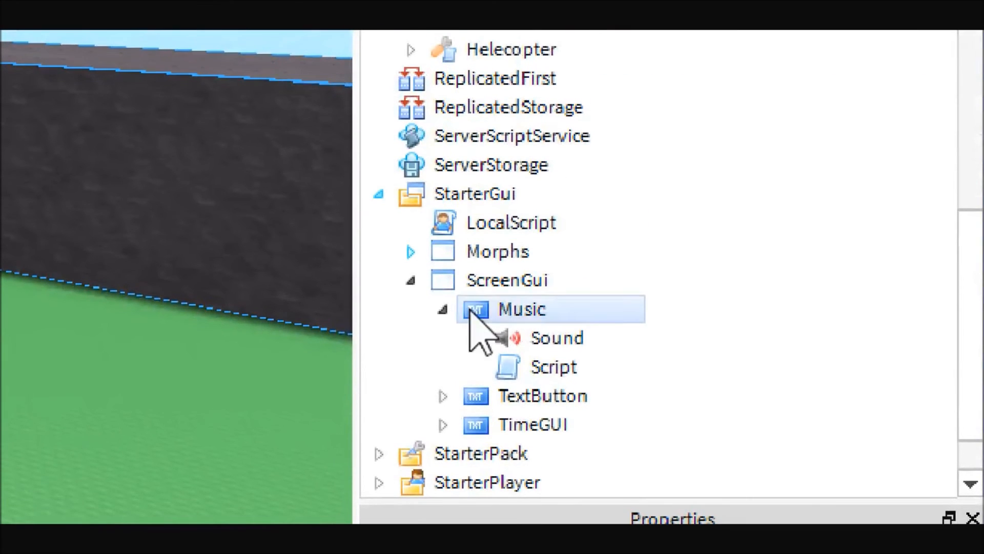
Rewrite the script to use local music = script.Parent.Sound and call music:Play() at start.
{"action": "left_click", "coordinate": [553, 367]}
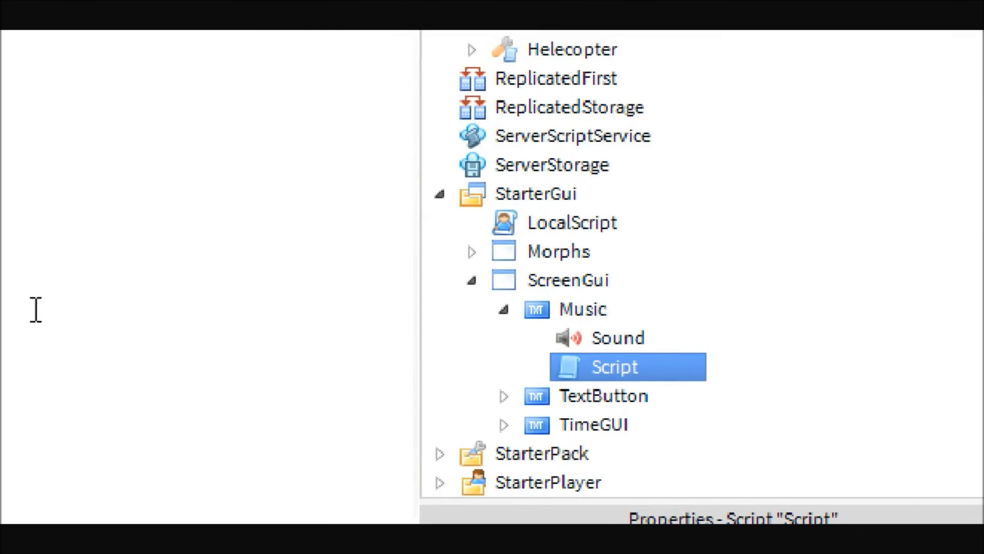
{"action": "double_click", "coordinate": [614, 366]}
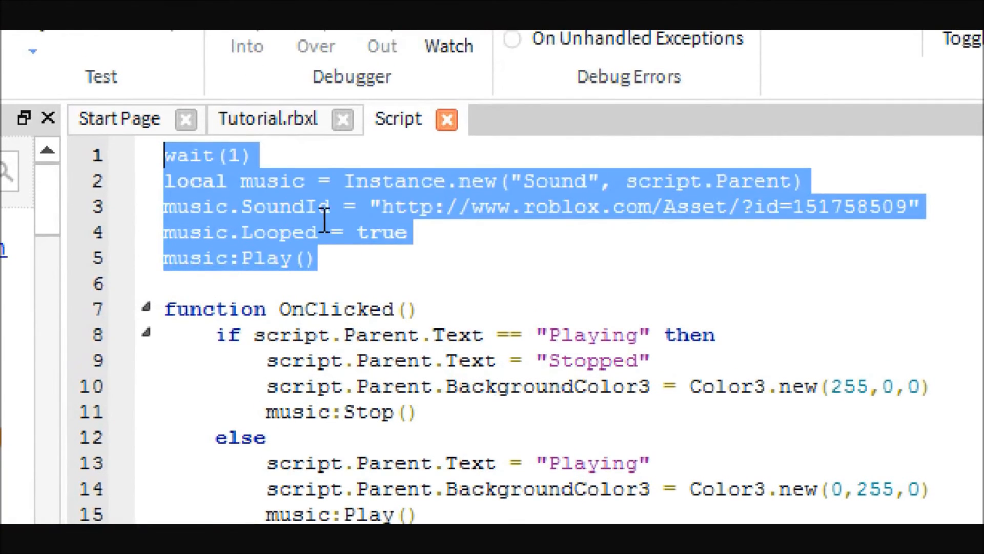
{"action": "left_click", "coordinate": [346, 181]}
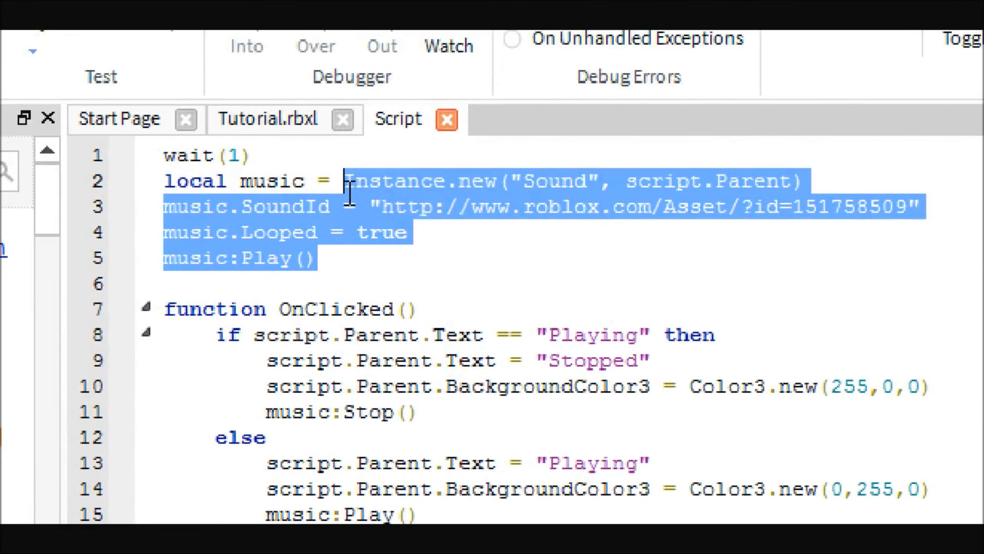
{"action": "type", "text": "script."}
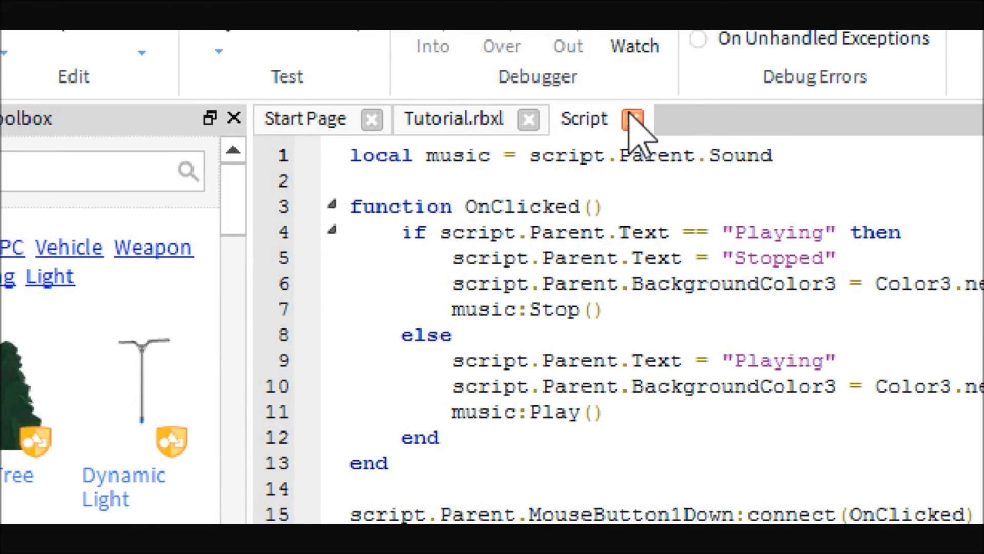
{"action": "type", "text": "musi"}
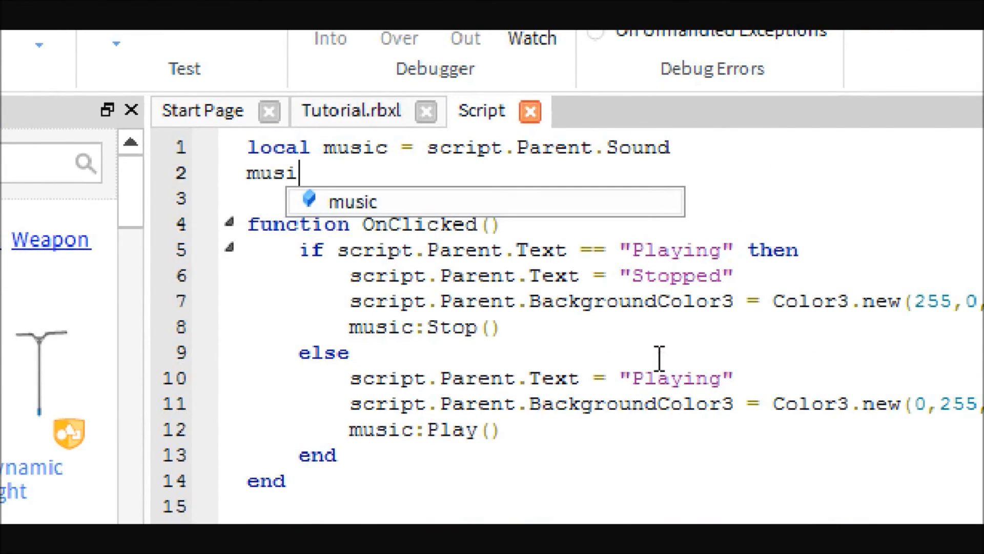
{"action": "type", "text": "c:Play"}
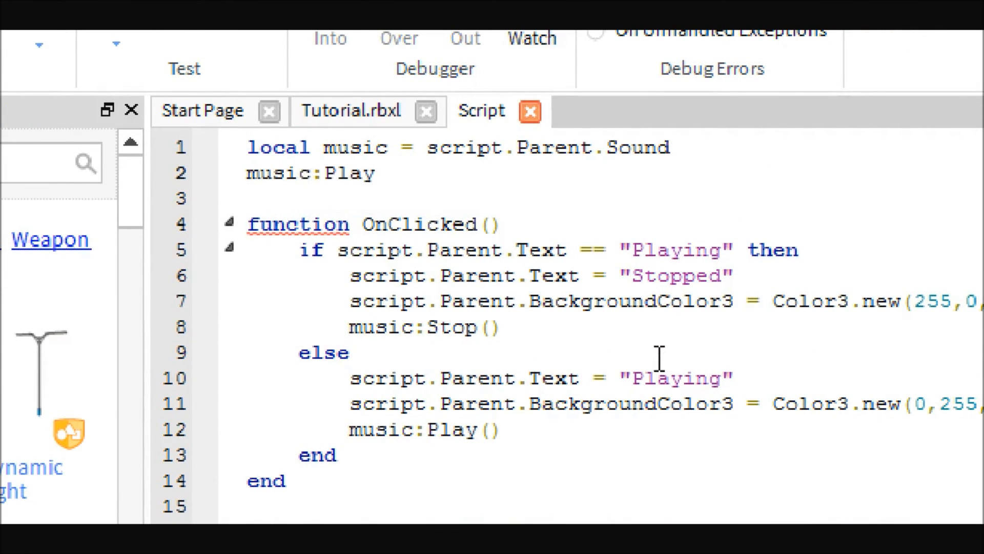
{"action": "type", "text": "()"}
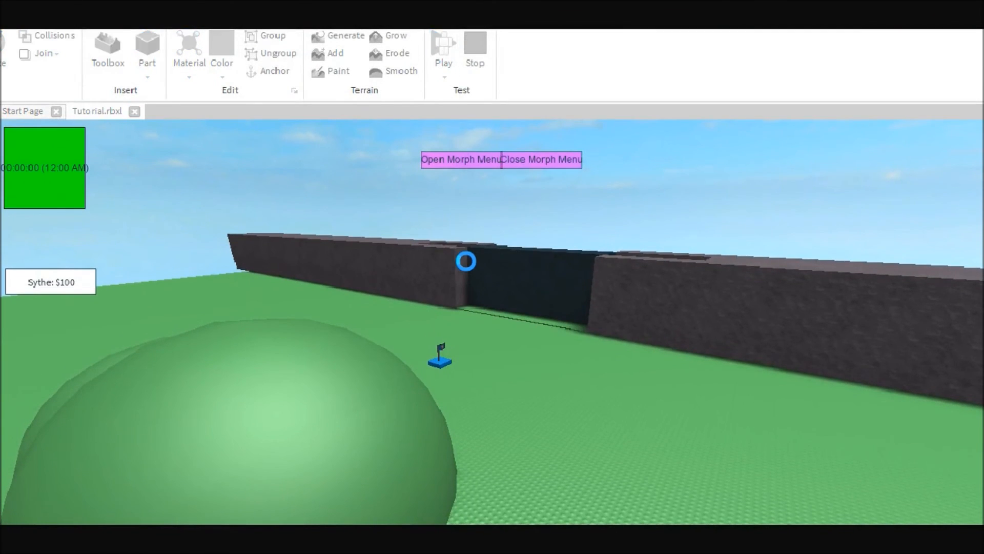
Playtest and toggle the music button Stopped, Playing, Stopped.
{"action": "left_click", "coordinate": [443, 47]}
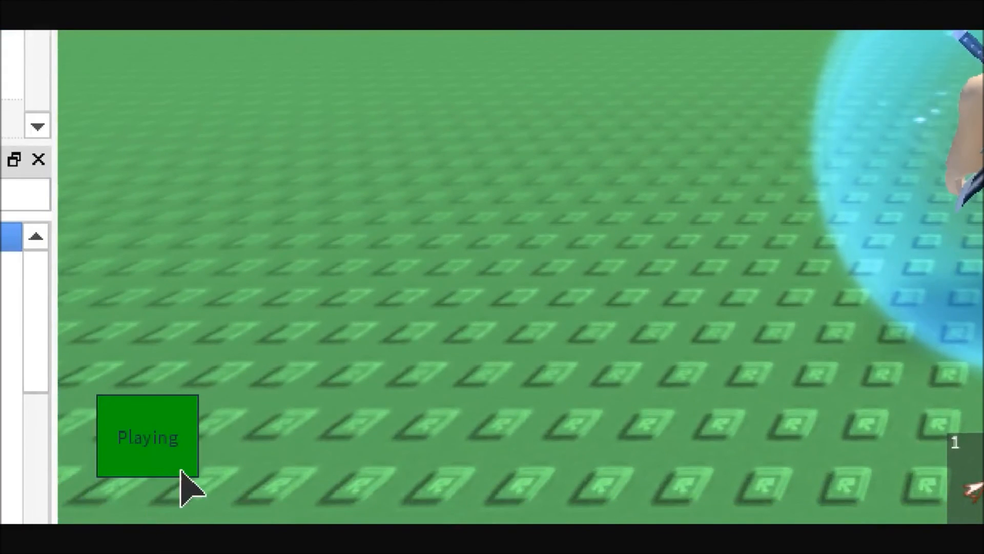
{"action": "left_click", "coordinate": [148, 437]}
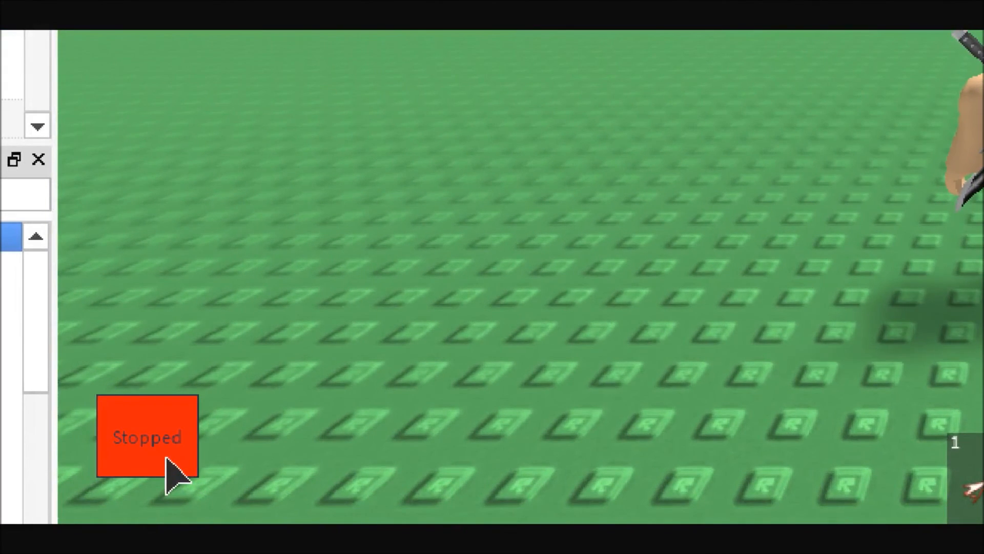
{"action": "left_click", "coordinate": [147, 437]}
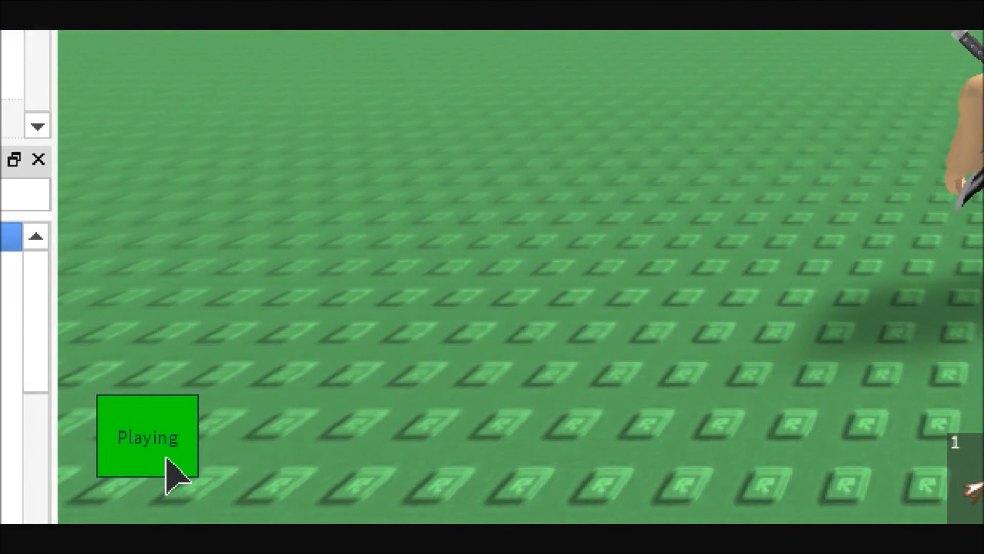
{"action": "left_click", "coordinate": [148, 435]}
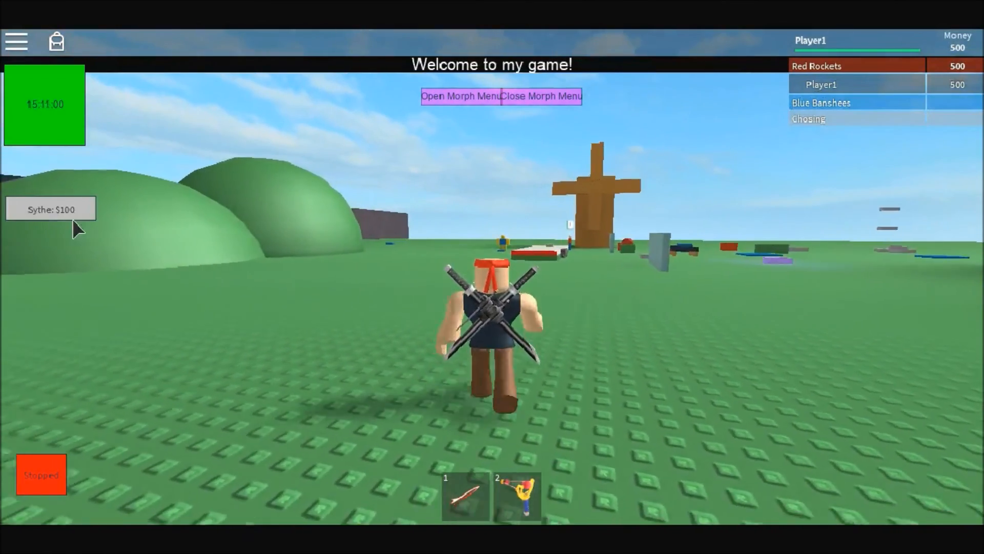
Buy the Sythe for $100 and equip it.
{"action": "left_click", "coordinate": [52, 209]}
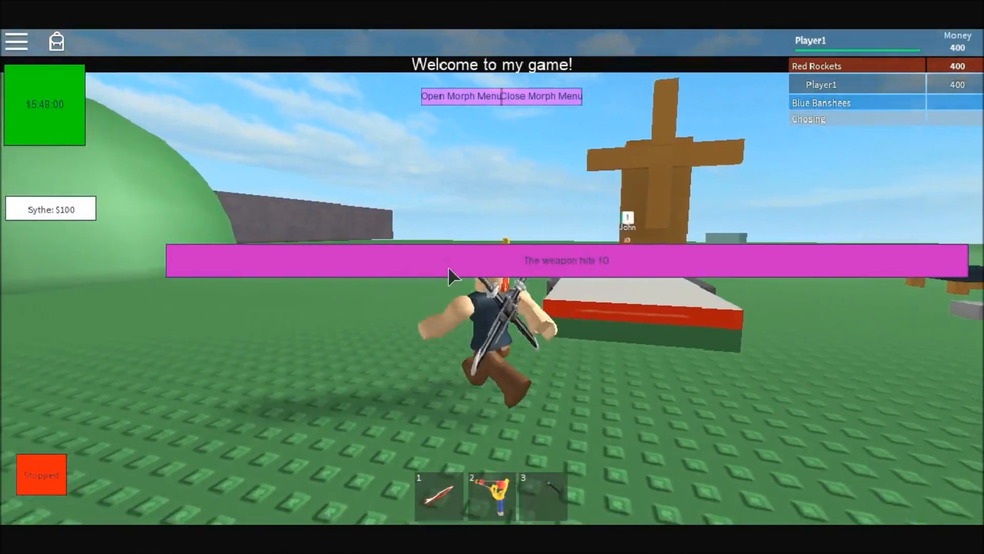
{"action": "left_click", "coordinate": [543, 496]}
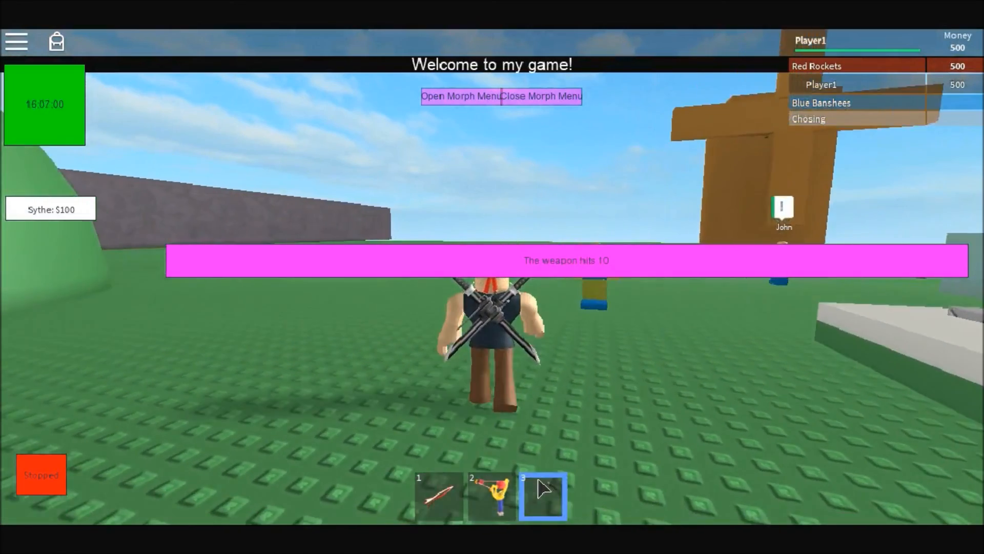